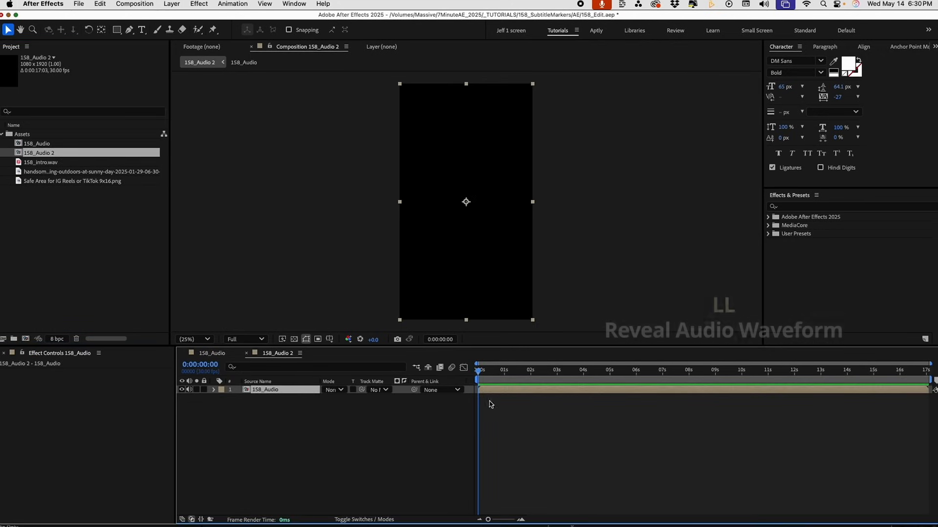
Select the audio layer and bring up the 1080×1920, 30 fps composition's settings with Cmd+K.
left_click(214, 389)
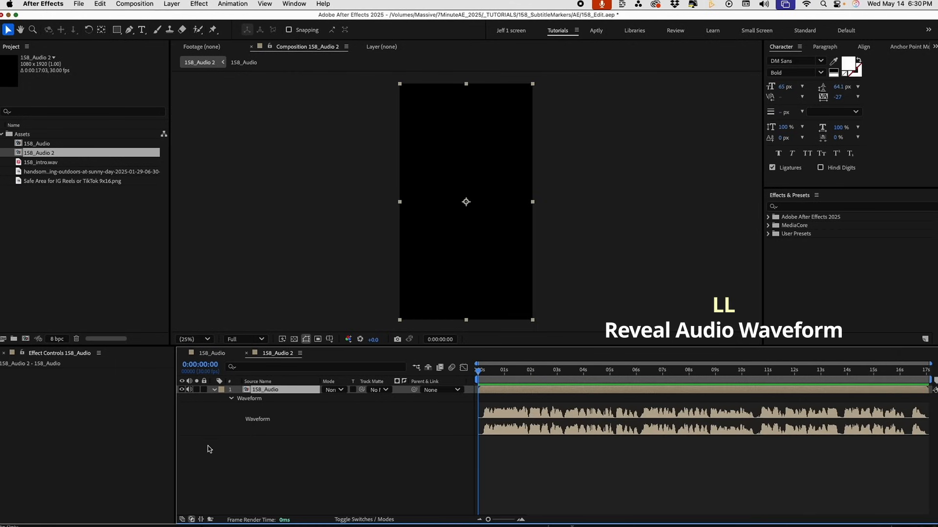
key("cmd+k")
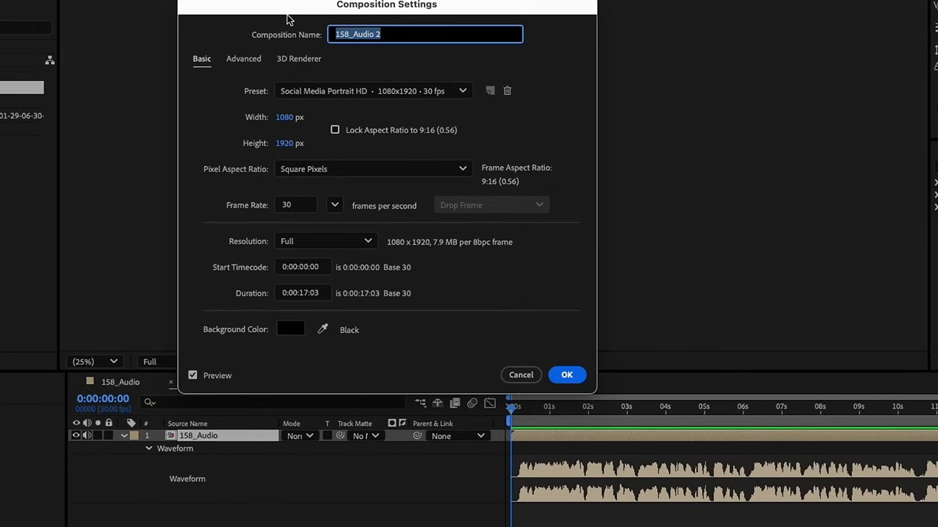
mouse_move(314, 115)
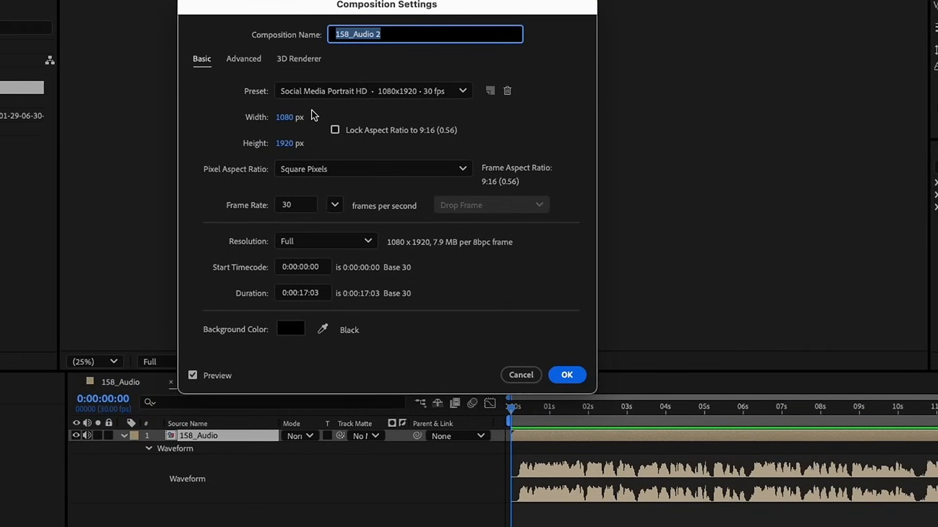
mouse_move(294, 219)
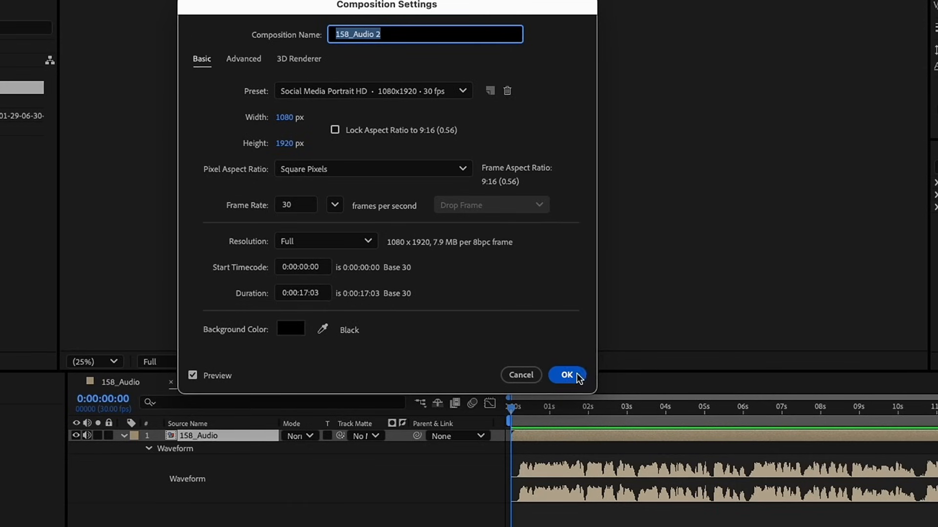
Confirm the composition settings and place the full subtitle script as a centered text layer above the audio.
left_click(566, 375)
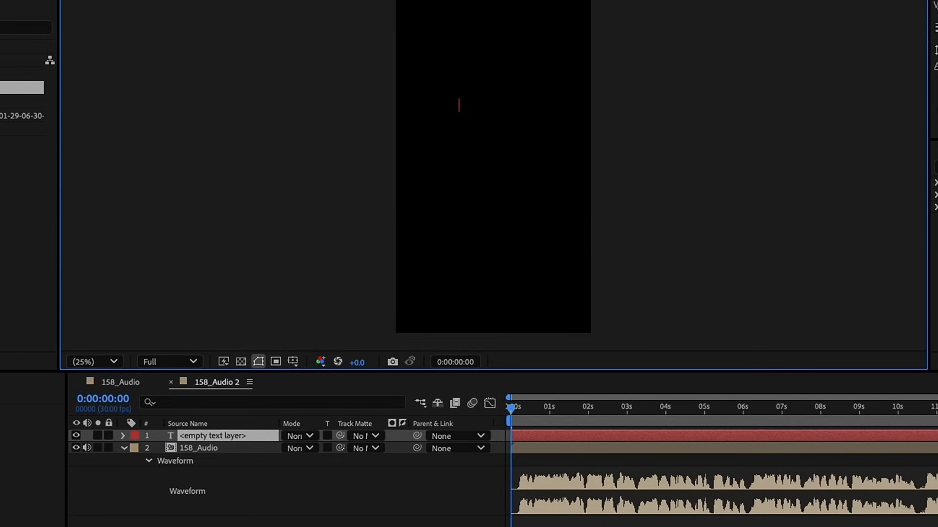
left_click(212, 436)
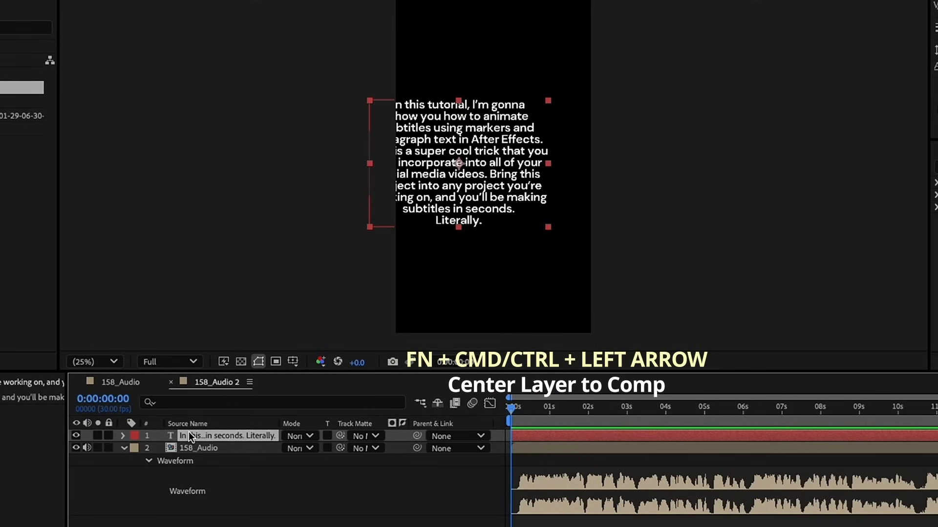
key("ctrl+left")
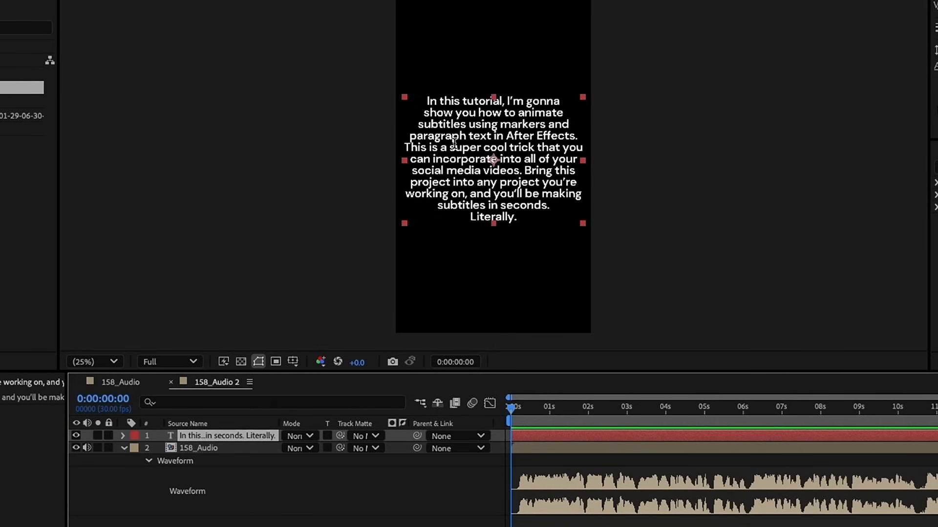
left_click(227, 436)
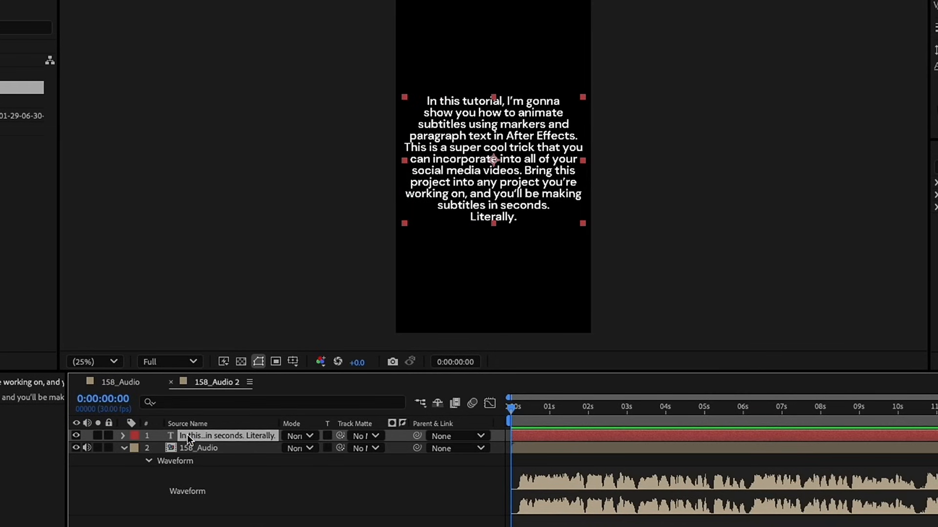
Make the full-script paragraph text layer a Guide Layer via its context menu.
right_click(227, 435)
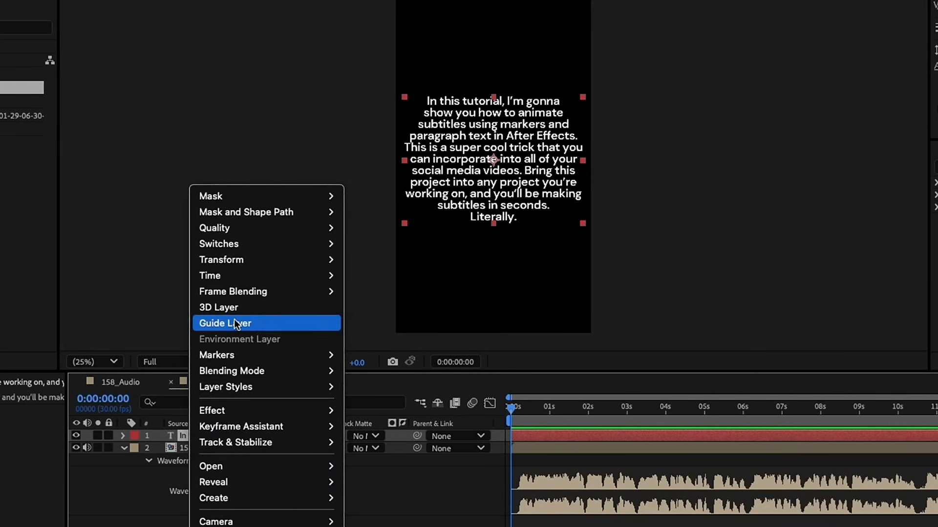
left_click(225, 324)
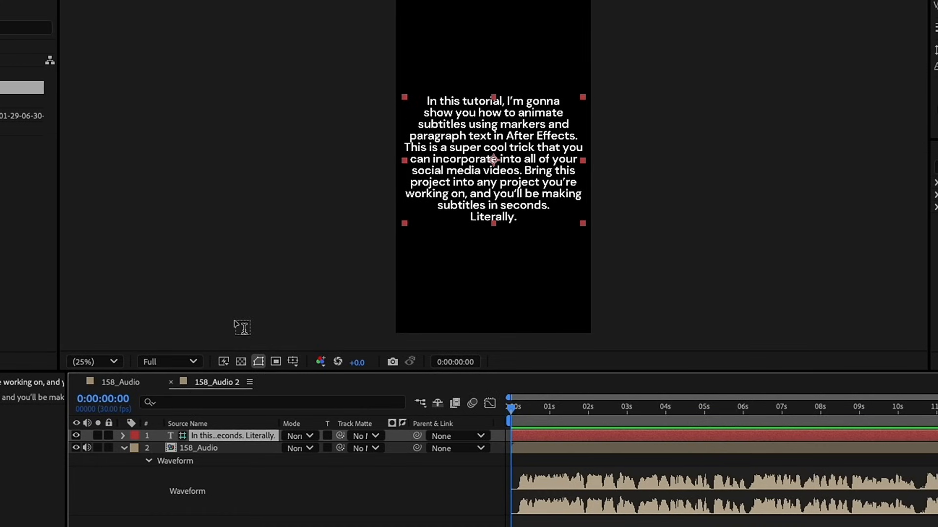
mouse_move(211, 513)
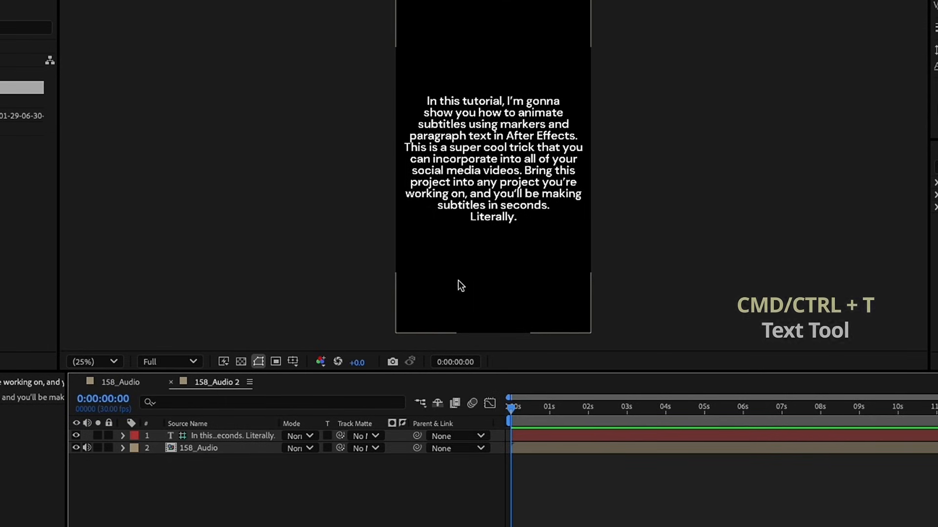
Create a short text layer near the bottom and add an expression to its Source Text.
left_click(473, 277)
type("Jeff")
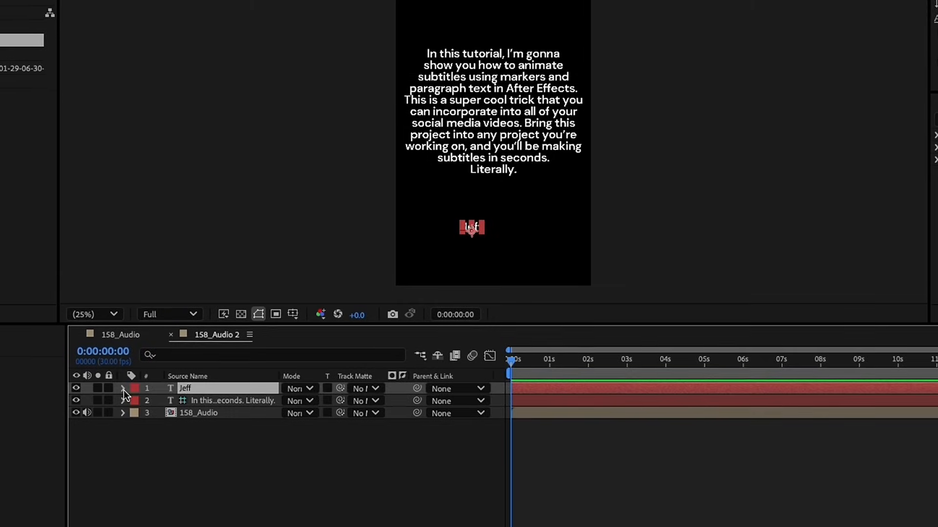
left_click(124, 388)
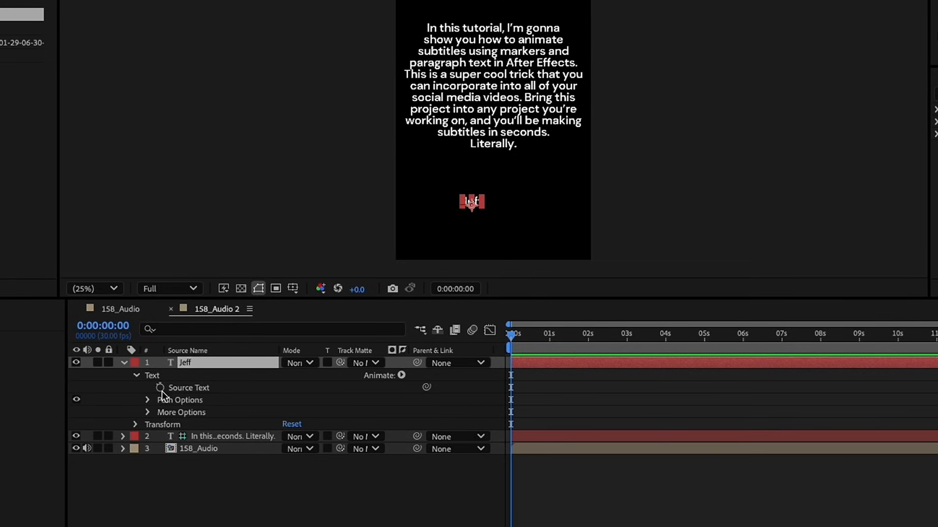
left_click(160, 388)
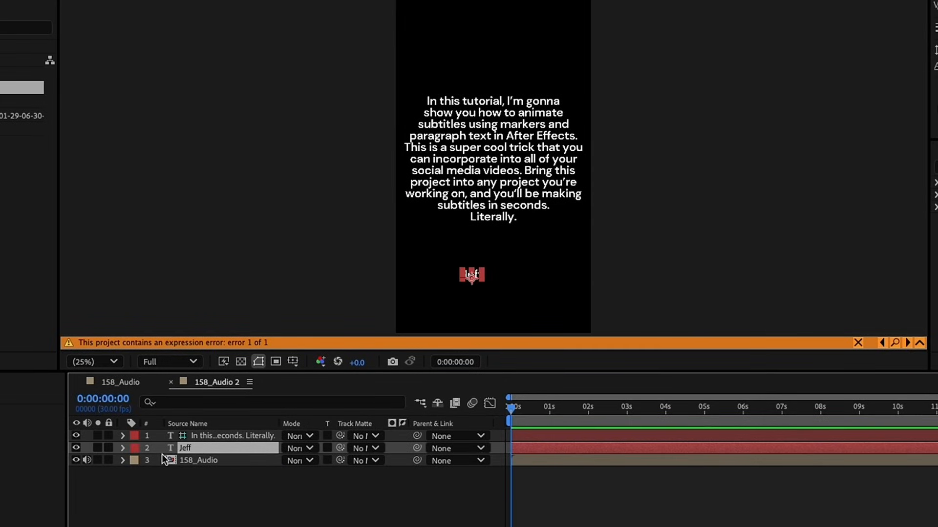
Add subtitle layer markers at each spoken line through about 8 seconds, the last via Layer > Markers > Add Marker at 8:13.
left_click(233, 436)
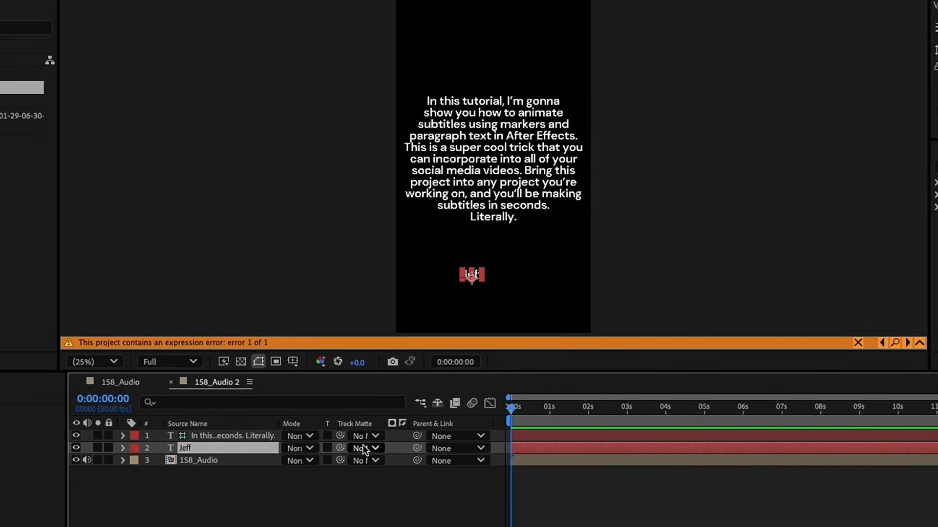
mouse_move(490, 407)
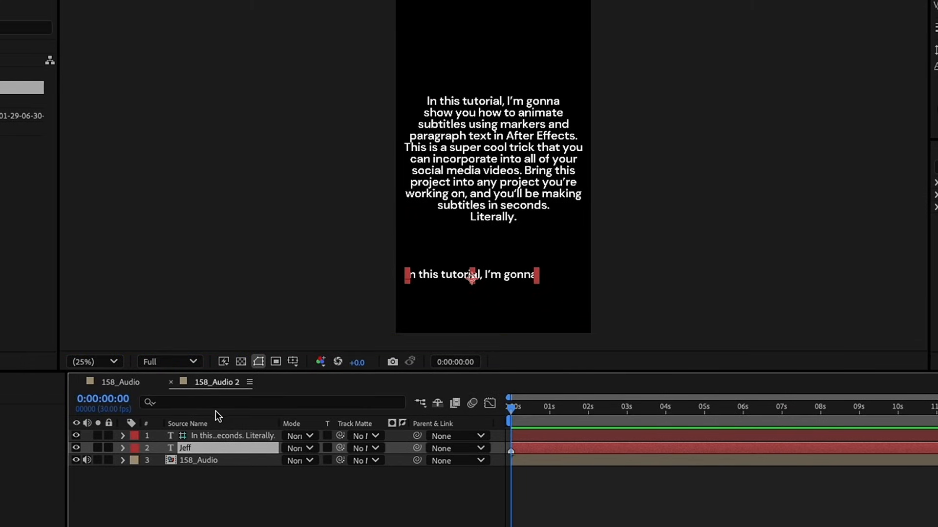
mouse_move(416, 287)
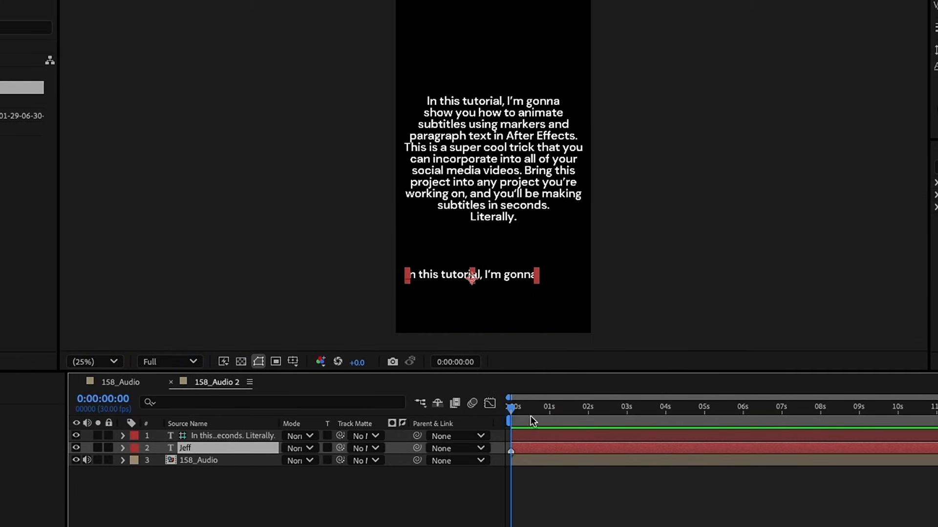
left_click(541, 406)
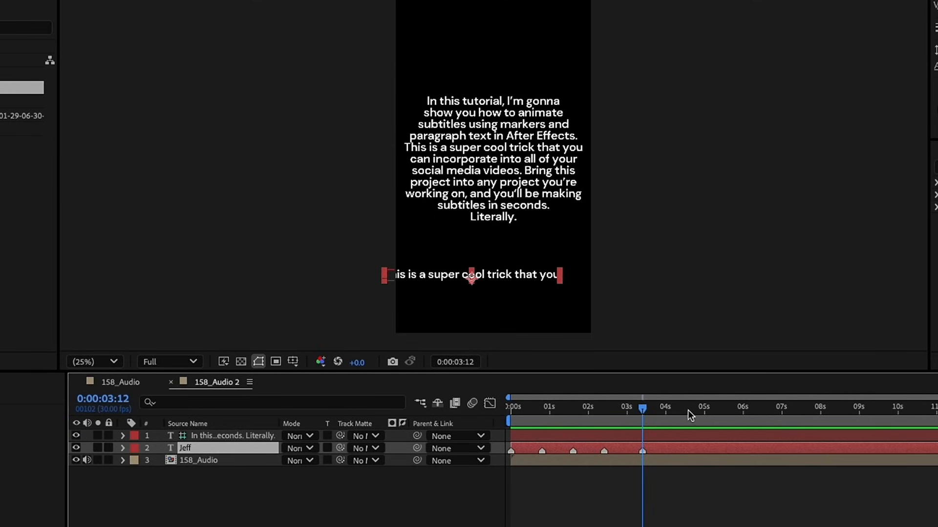
left_click(747, 408)
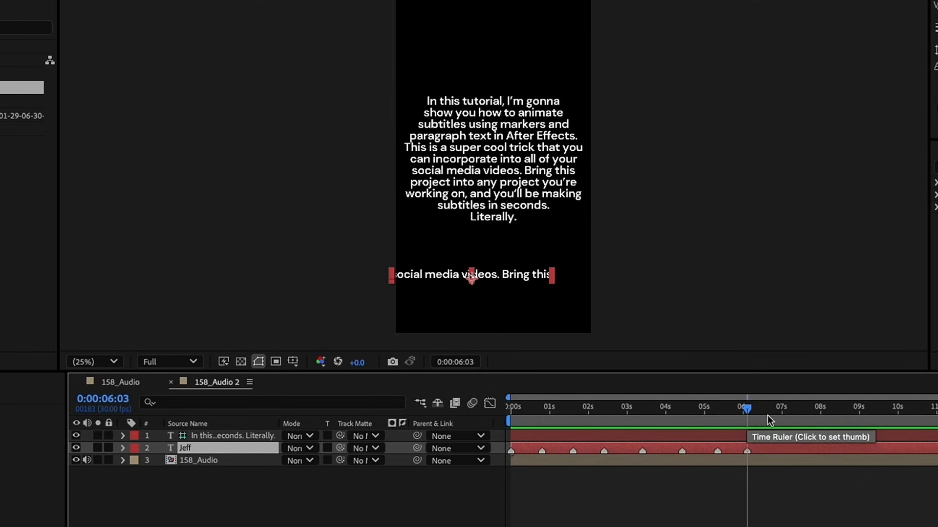
left_click(783, 408)
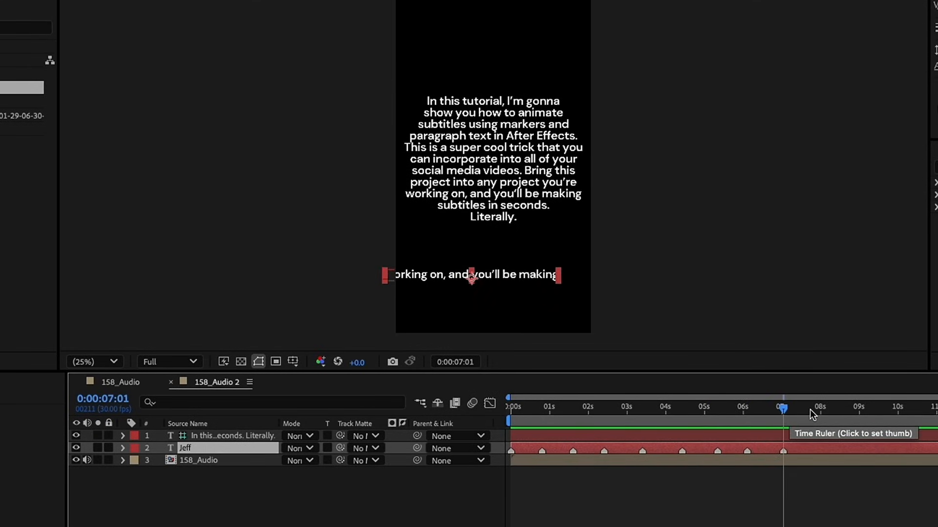
left_click(837, 406)
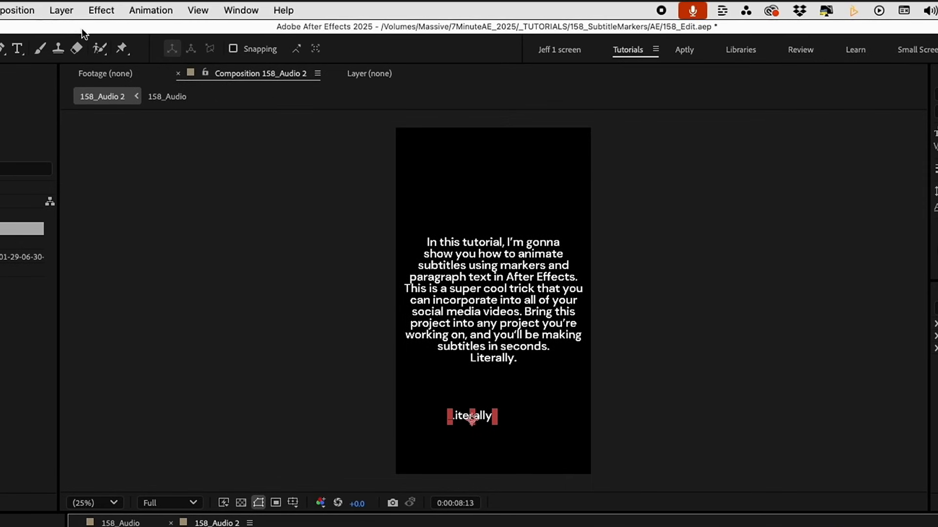
left_click(60, 10)
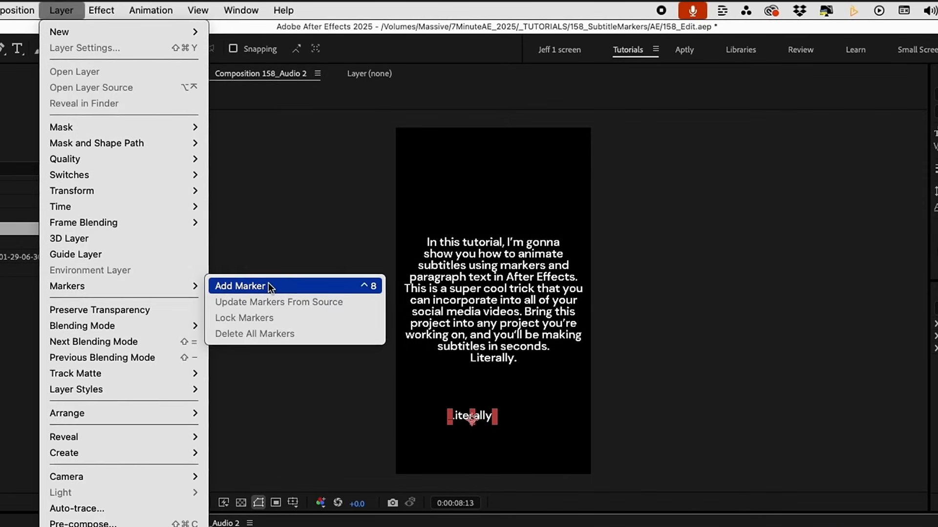
left_click(242, 286)
type("lock a")
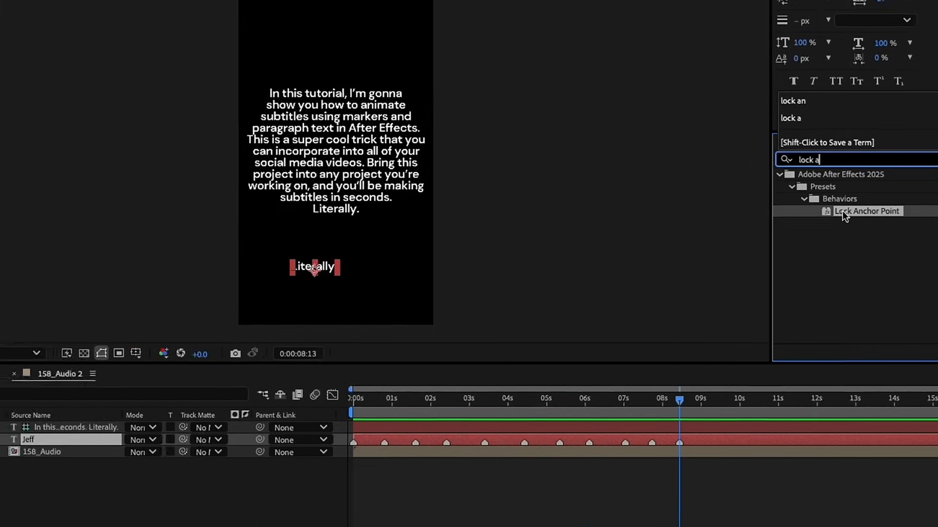
Apply the Lock Anchor Point behavior preset to the subtitle text layer.
double_click(867, 211)
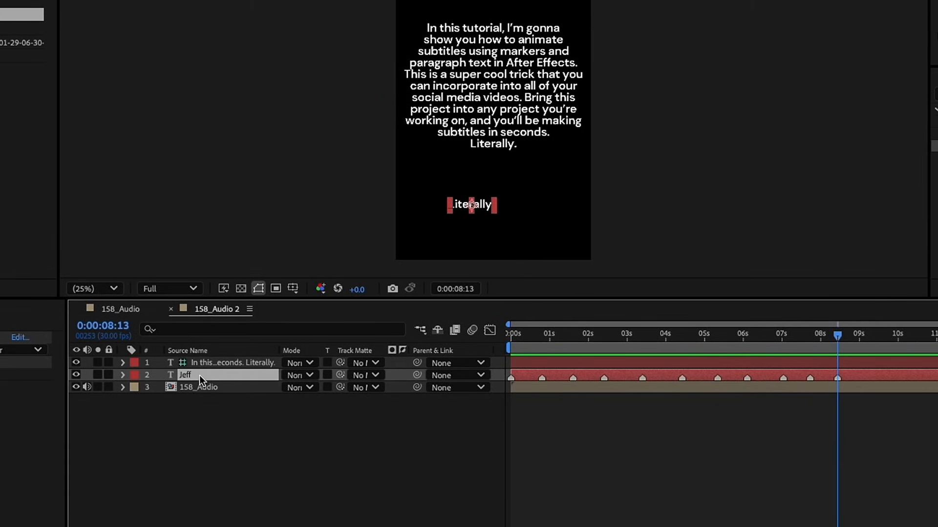
Separate the subtitle's Position dimensions and give X Position the expression value,[540].
right_click(180, 387)
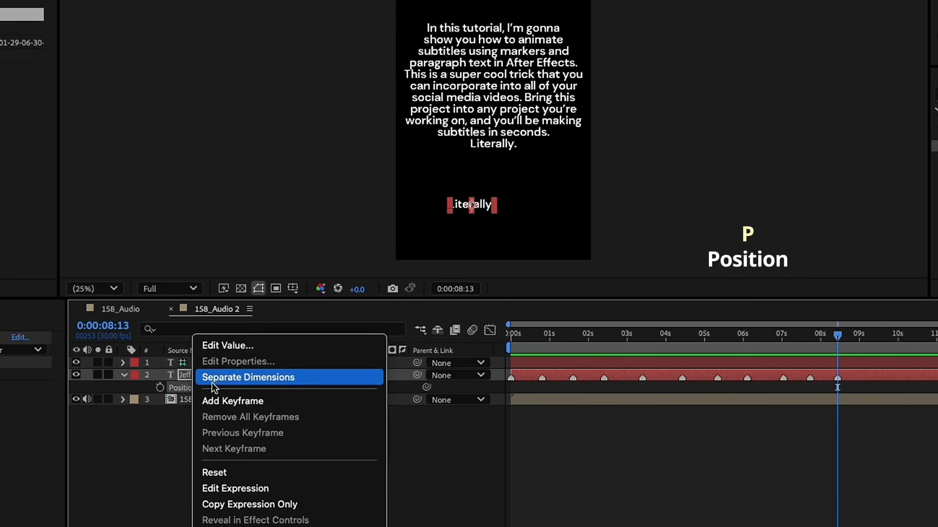
left_click(247, 377)
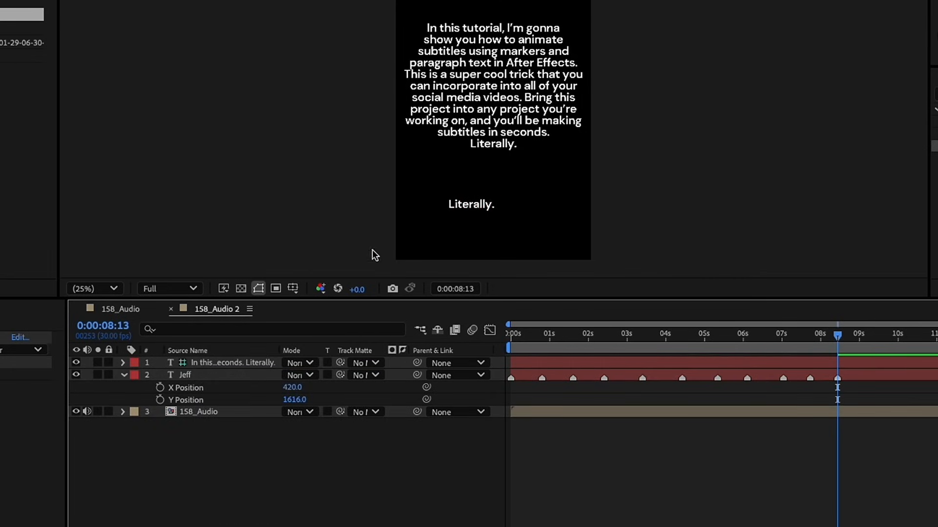
mouse_move(160, 388)
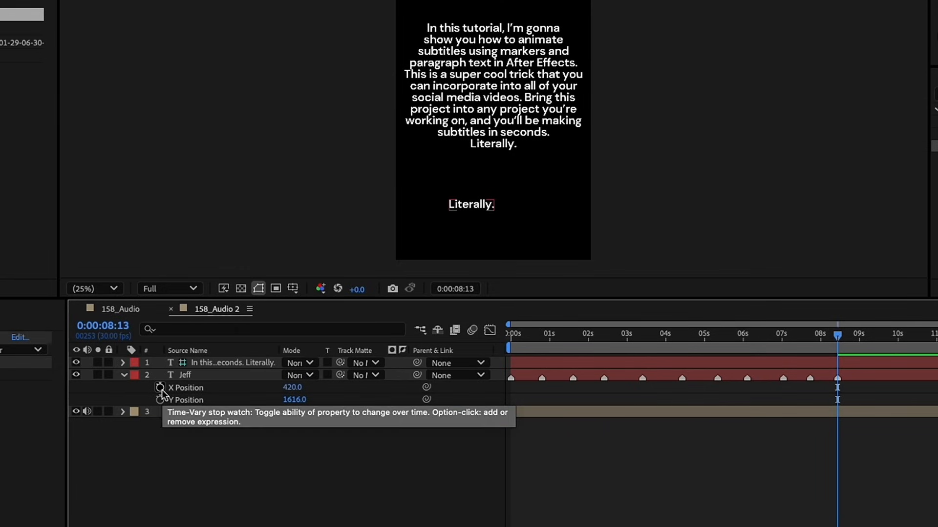
left_click(159, 388)
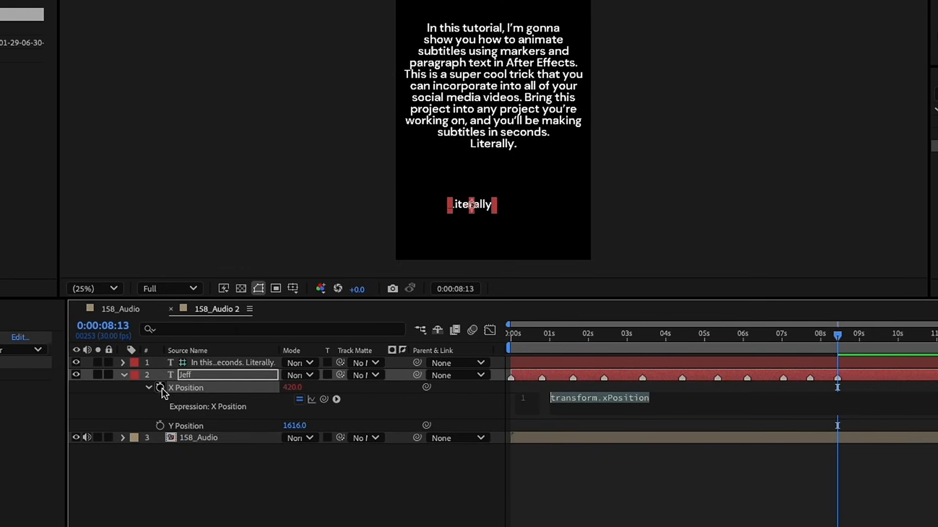
type("value,")
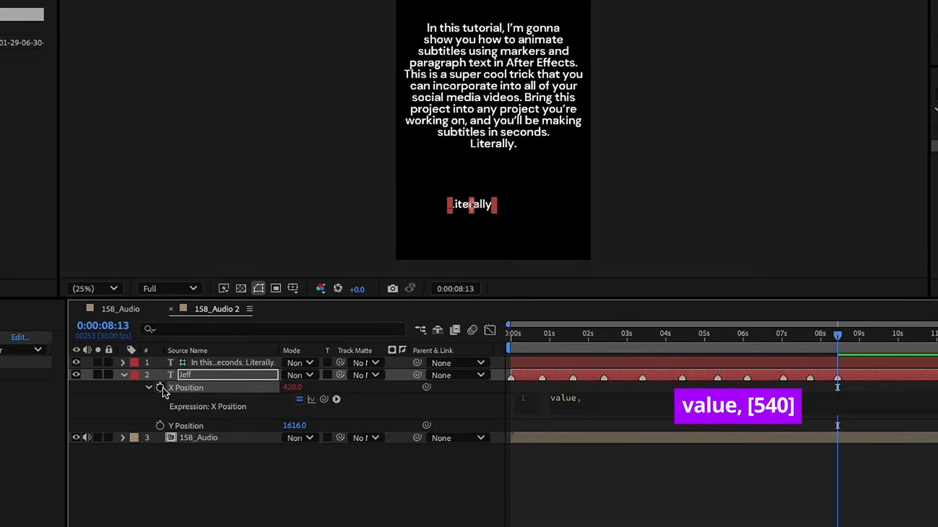
type("[540]")
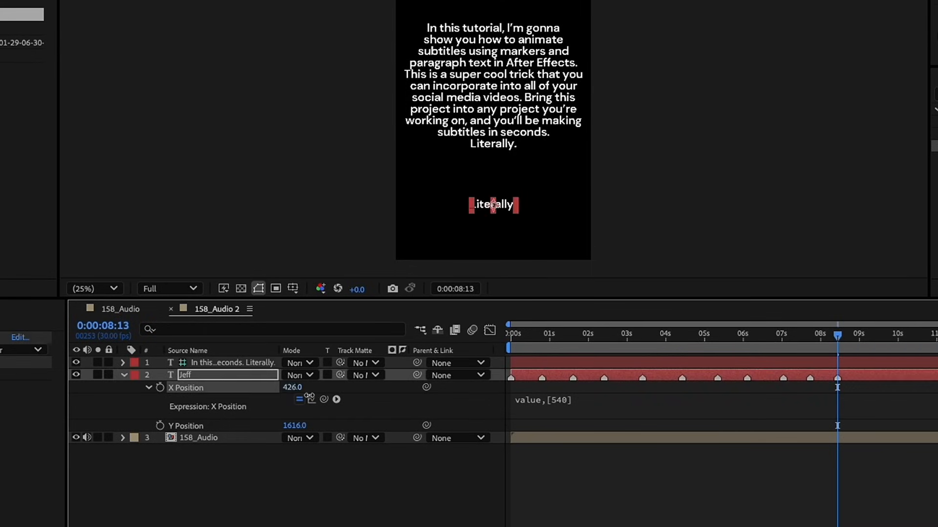
left_click(292, 12)
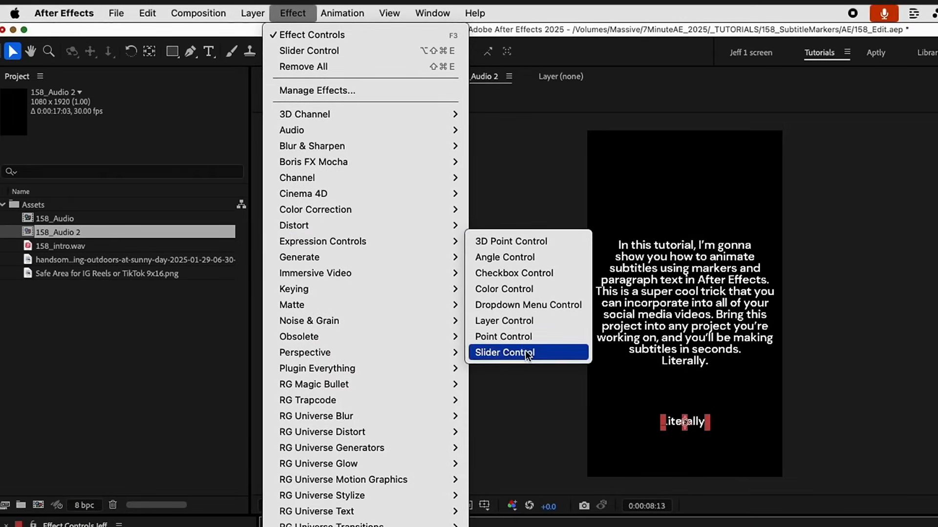
Add a Slider Control effect set to 1598 to the subtitle layer, matching its Y Position.
left_click(503, 353)
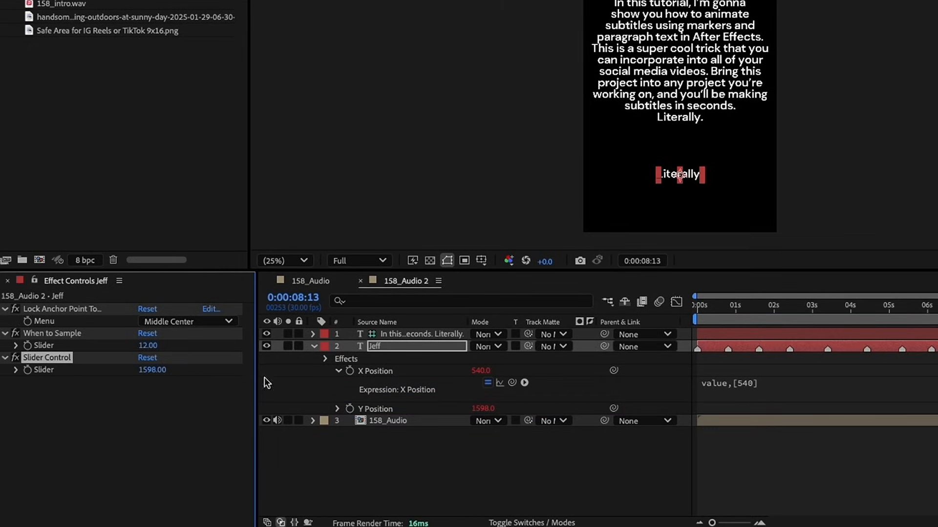
left_click(312, 346)
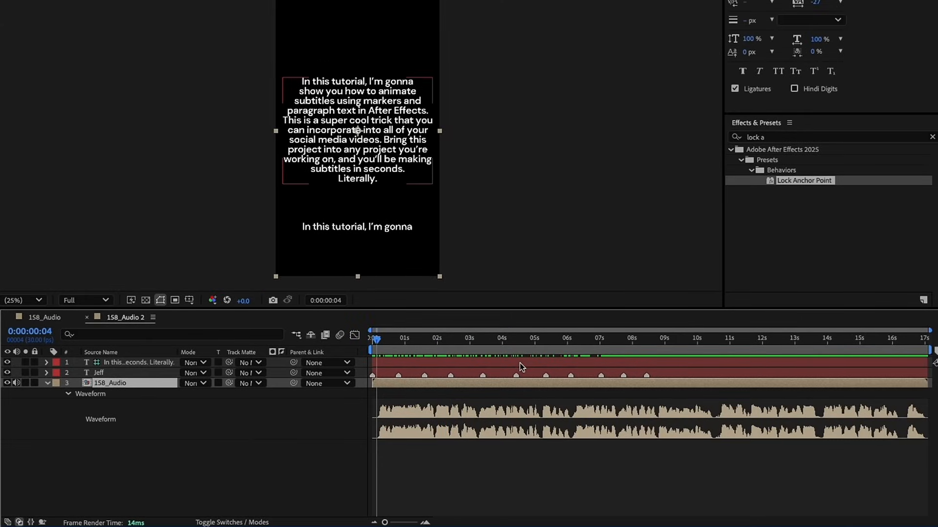
mouse_move(419, 347)
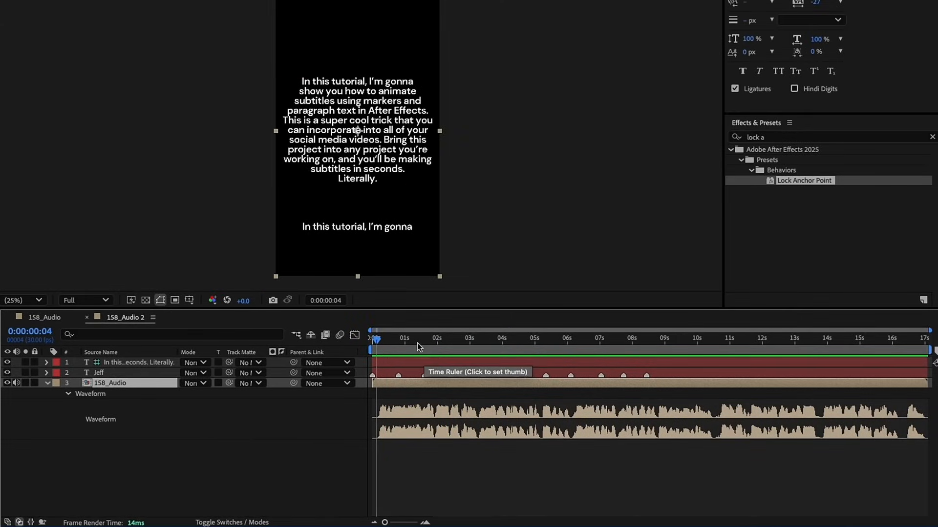
Drag the subtitle markers along the audio waveform so each phrase appears when spoken.
left_click(414, 338)
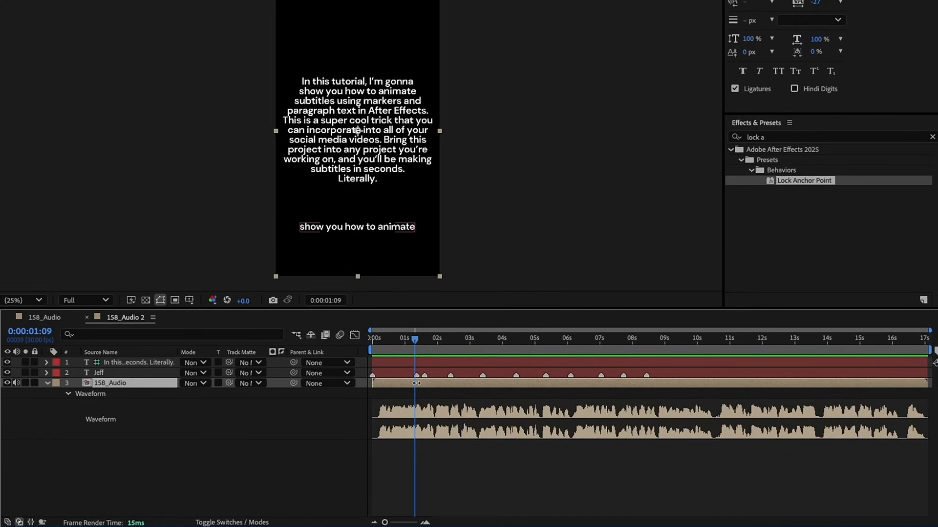
left_click(907, 338)
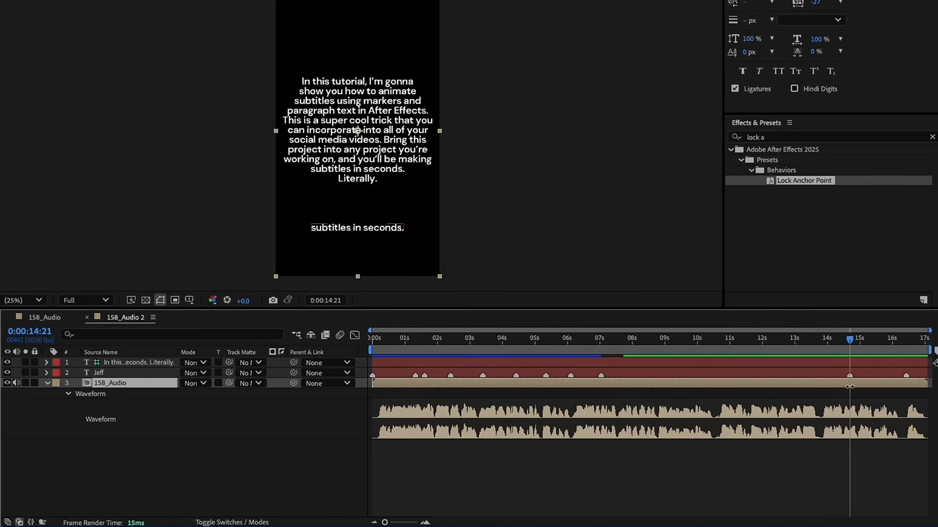
left_click(795, 350)
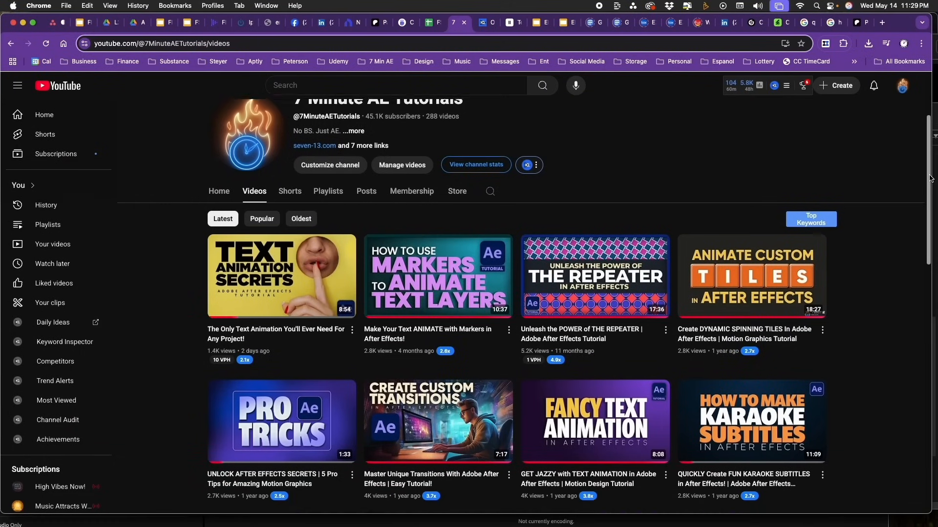
scroll("down", 3)
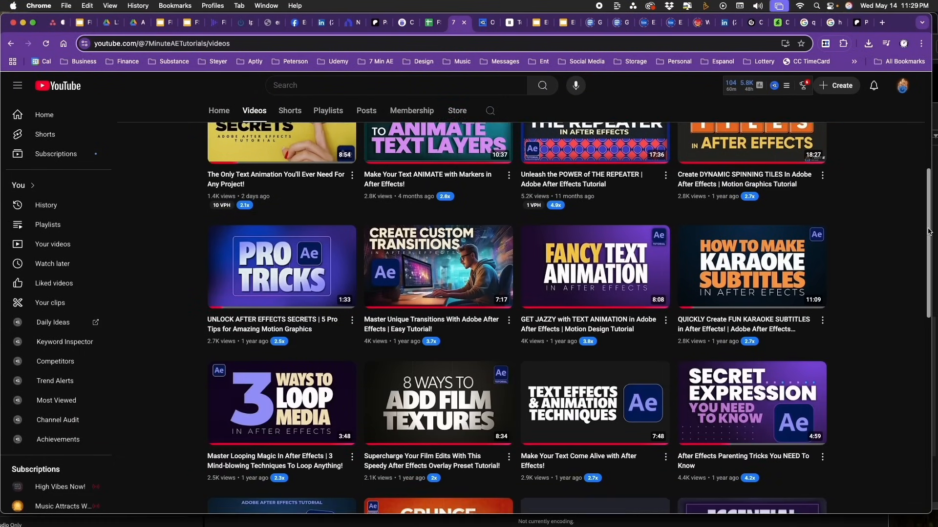
scroll("down", 3)
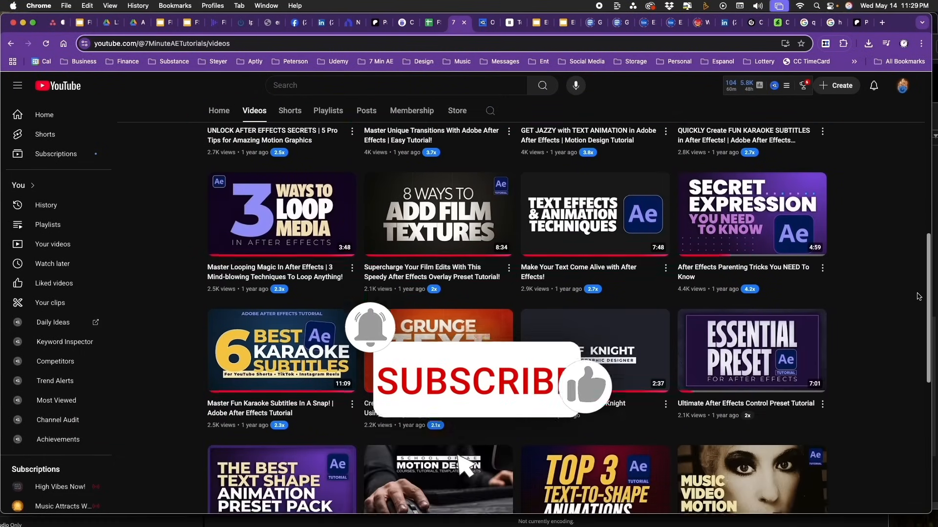
scroll("down", 3)
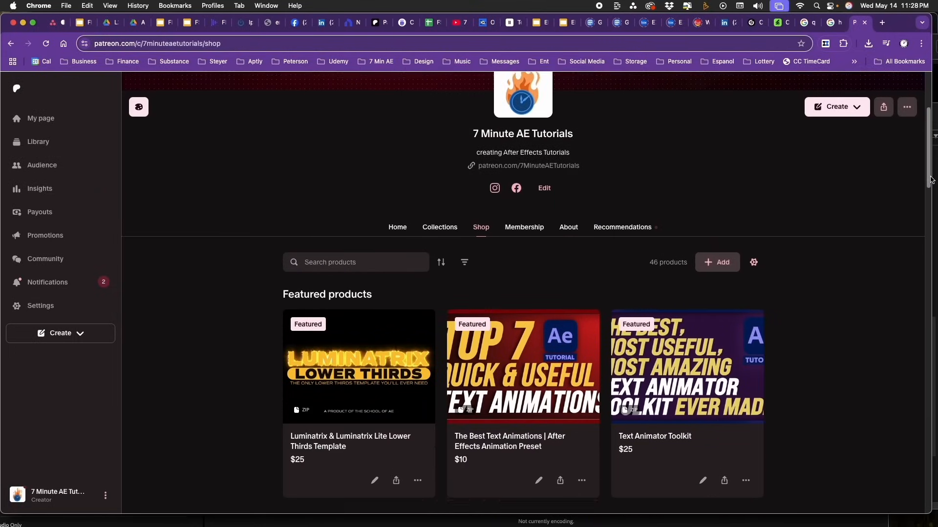
scroll("down", 3)
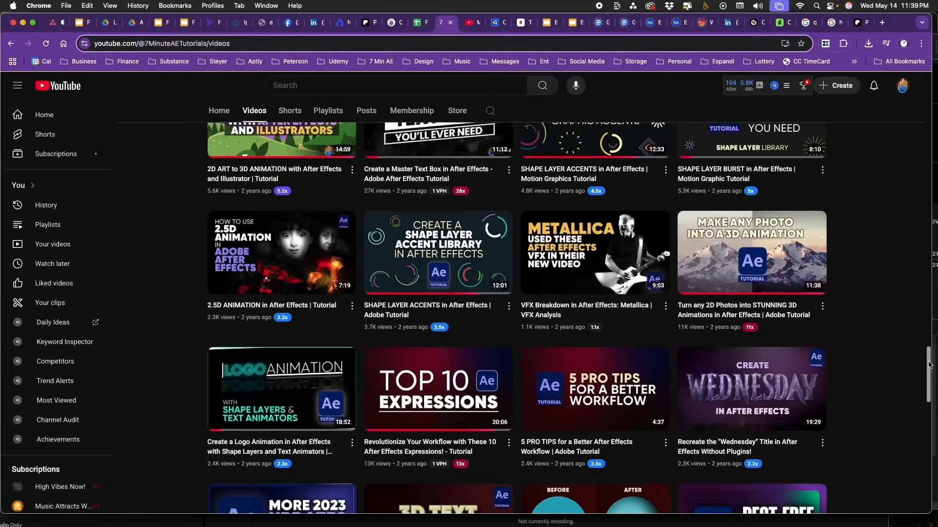
scroll("down", 3)
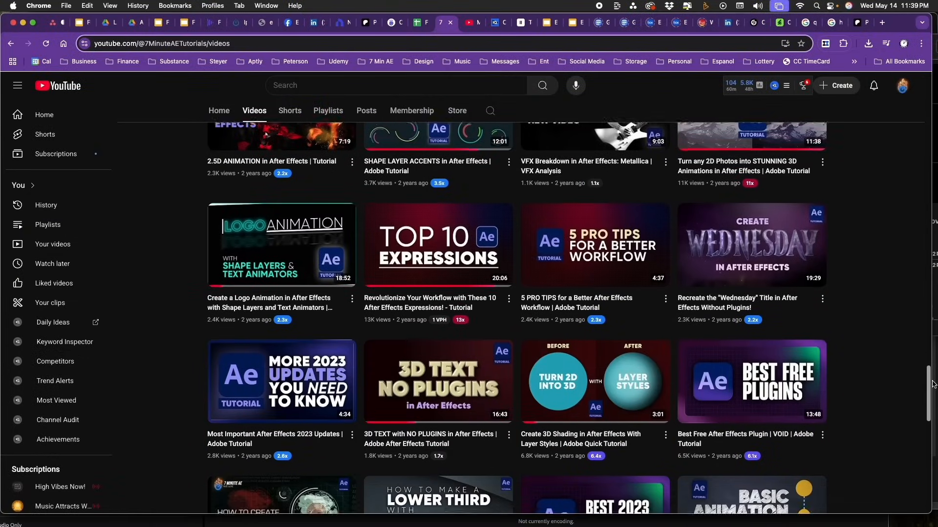
scroll("down", 3)
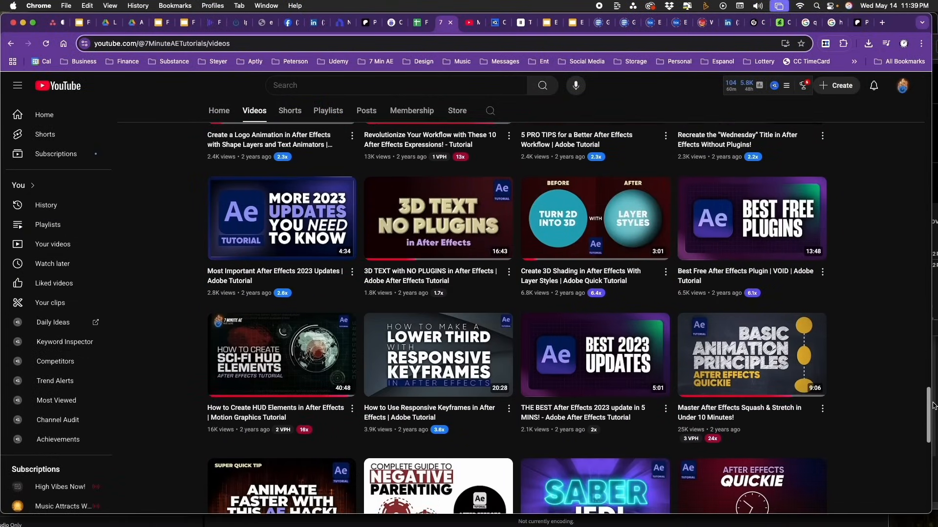
scroll("down", 3)
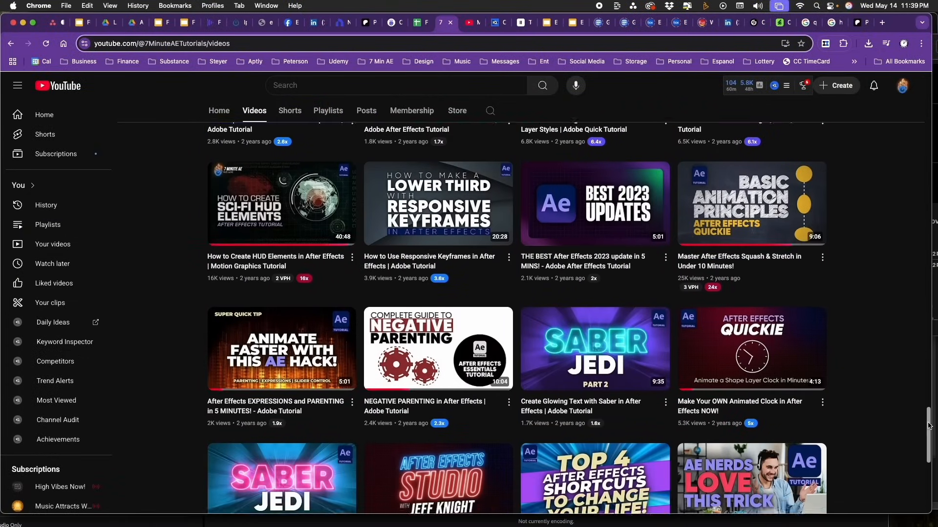
scroll("down", 3)
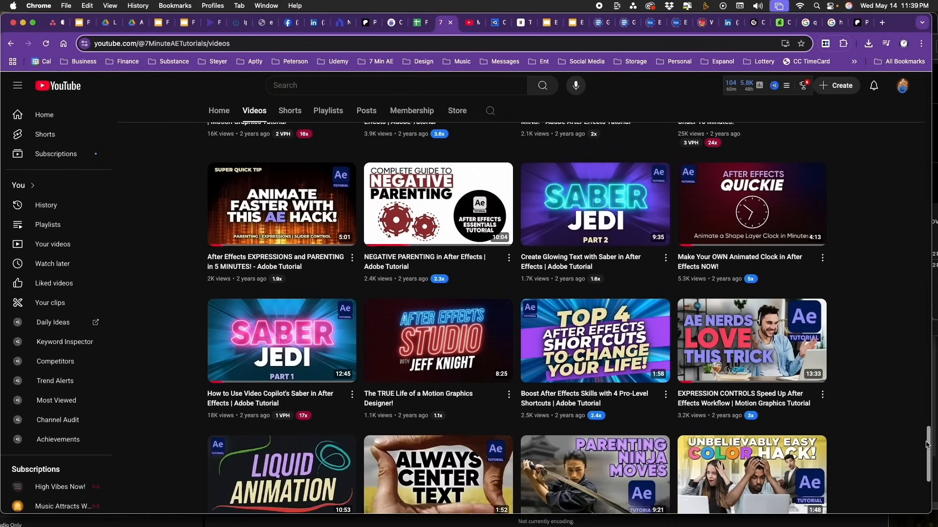
scroll("down", 3)
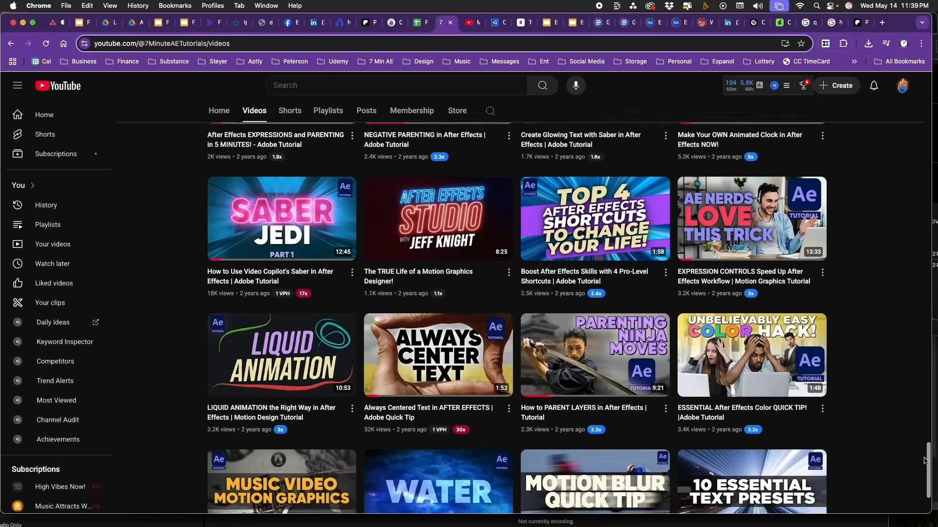
scroll("down", 3)
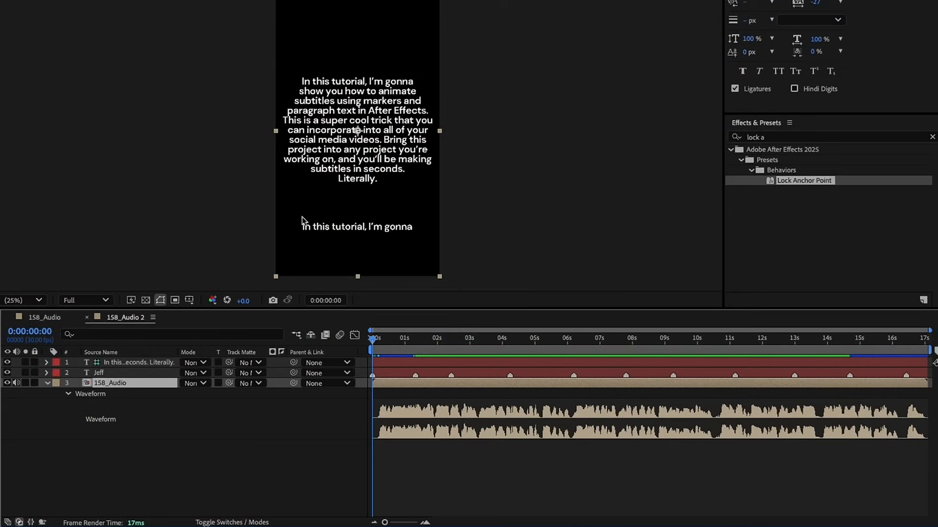
left_click(12, 300)
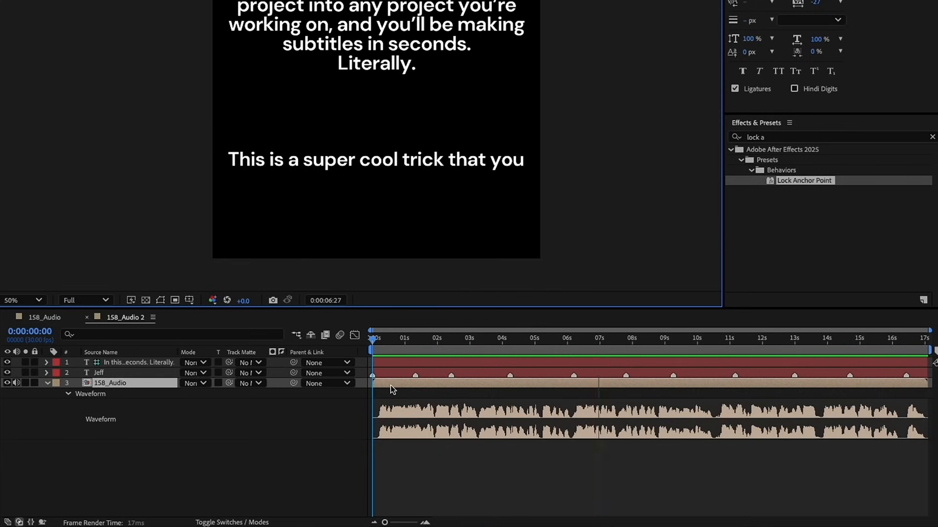
left_click(667, 338)
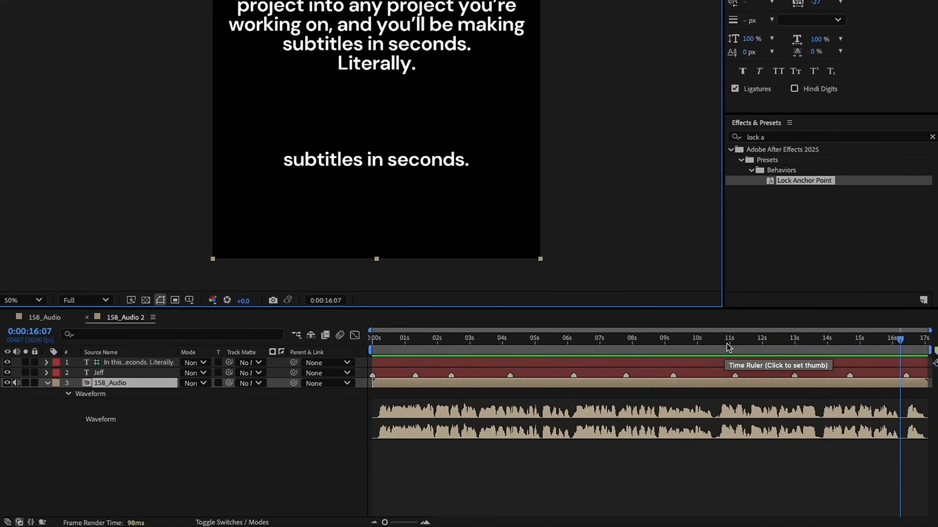
left_click(716, 338)
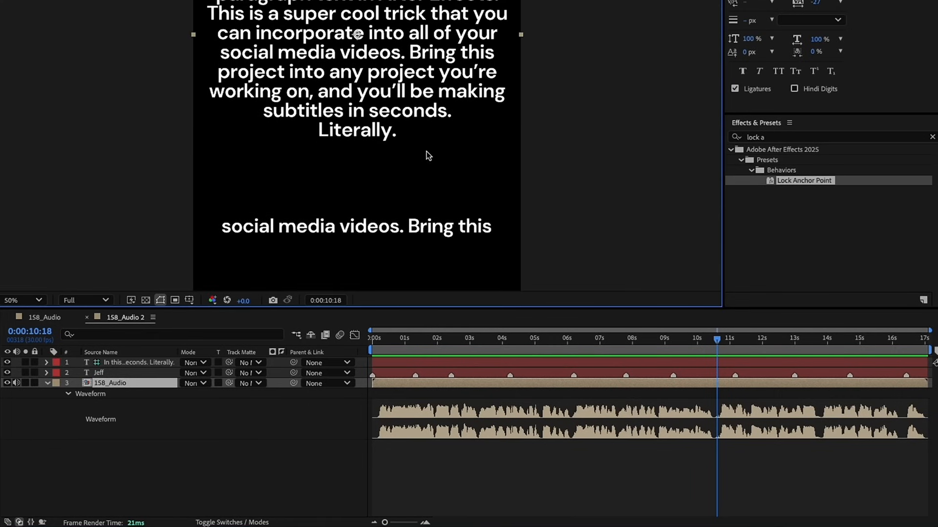
left_click(138, 363)
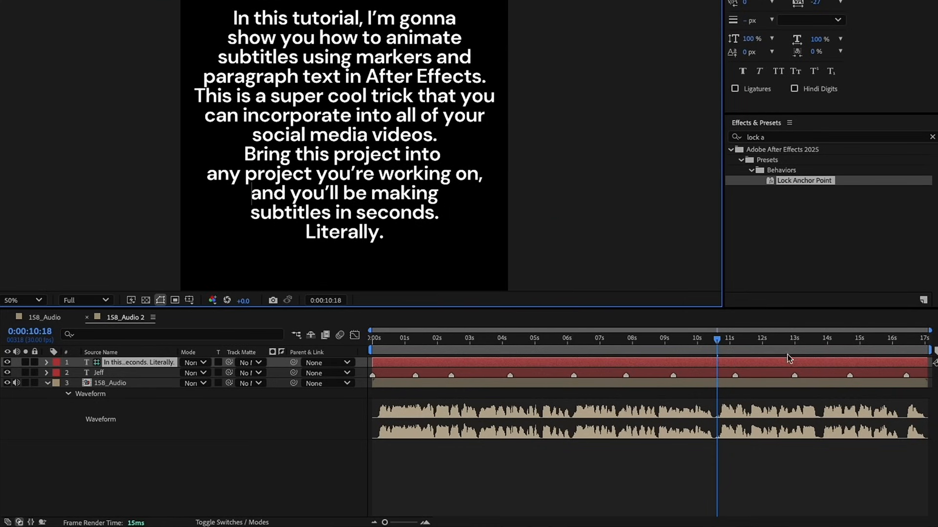
Commit the paragraph's new line breaks and add markers so lines like 'Bring this project into' show on cue.
left_click(344, 116)
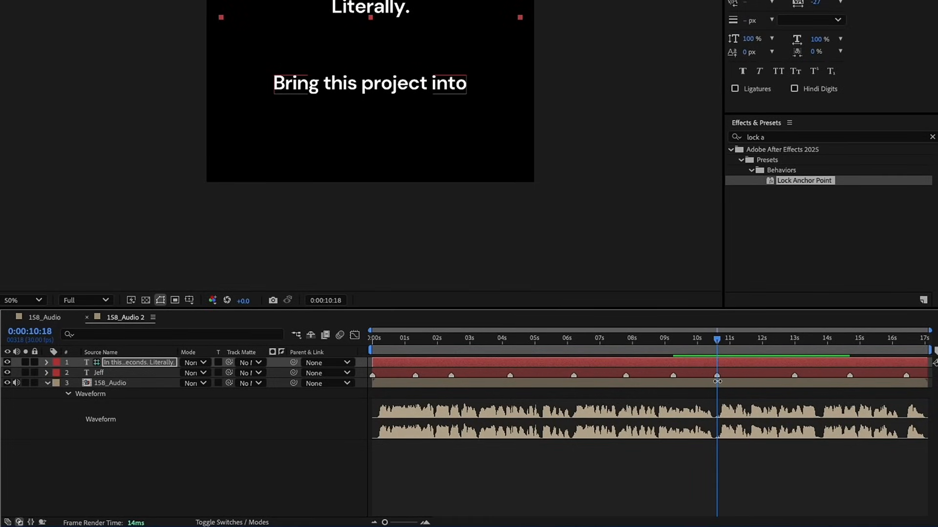
left_click(848, 338)
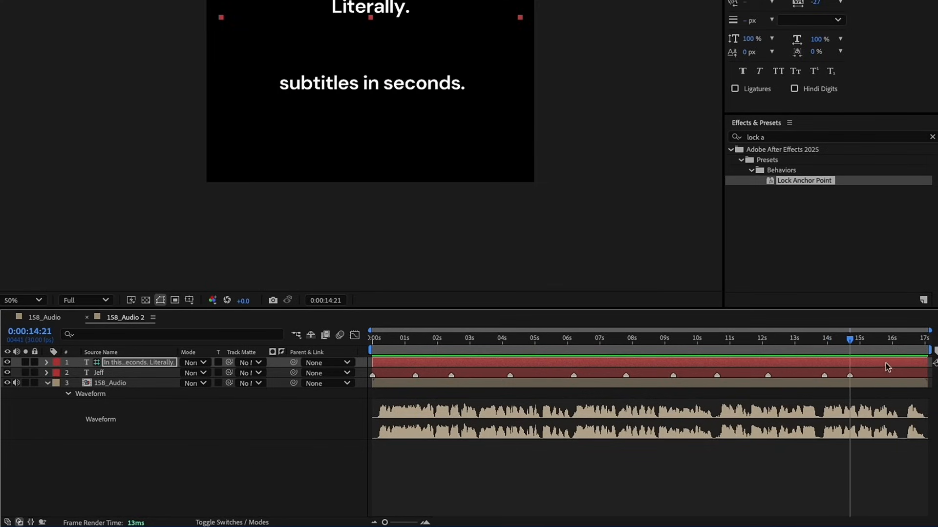
left_click(906, 339)
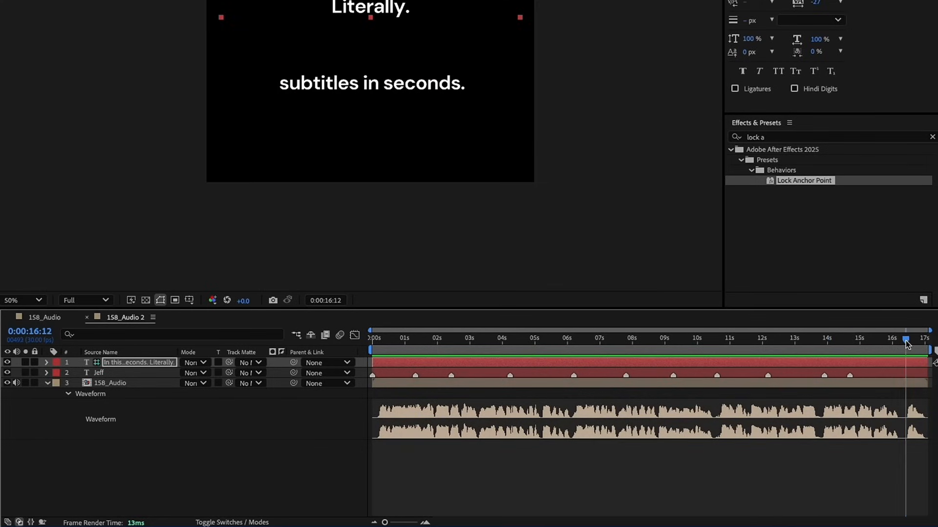
mouse_move(906, 346)
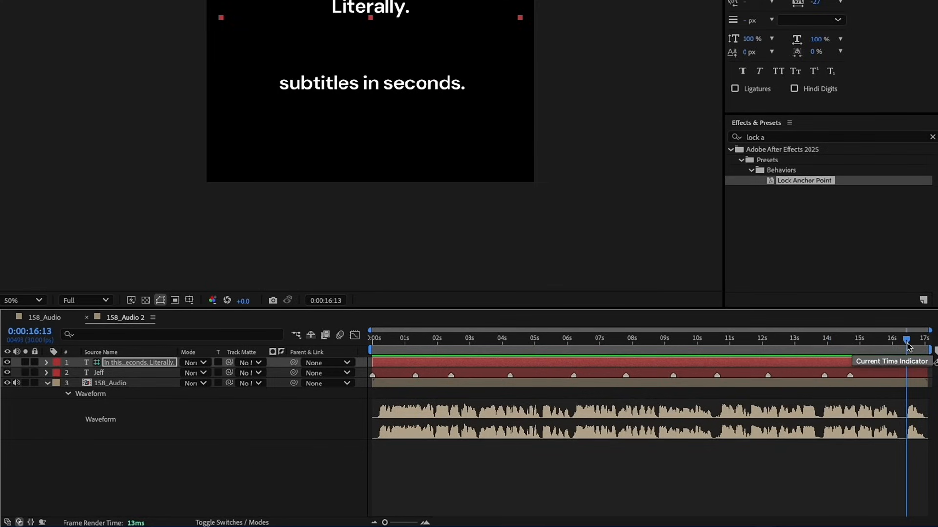
mouse_move(918, 385)
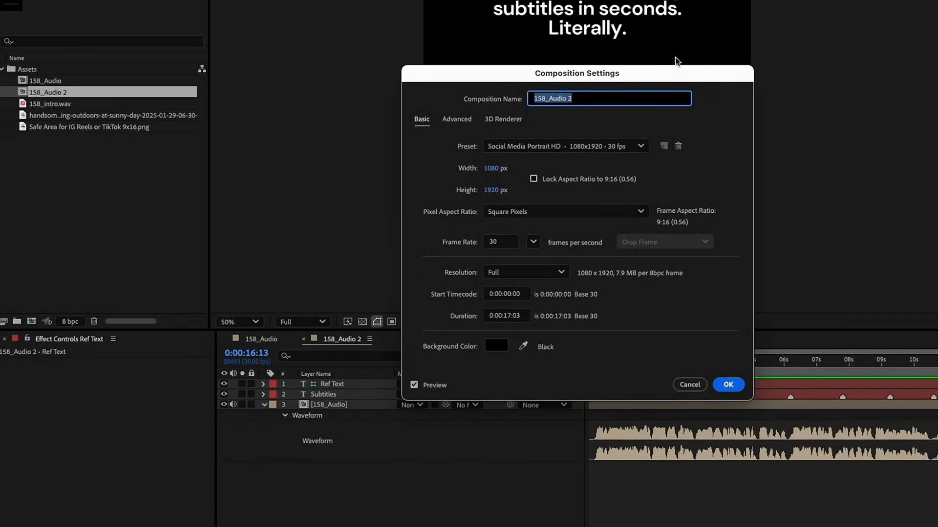
Name the composition 'Subtitle Project' in Composition Settings and confirm.
type("Subtitle Project")
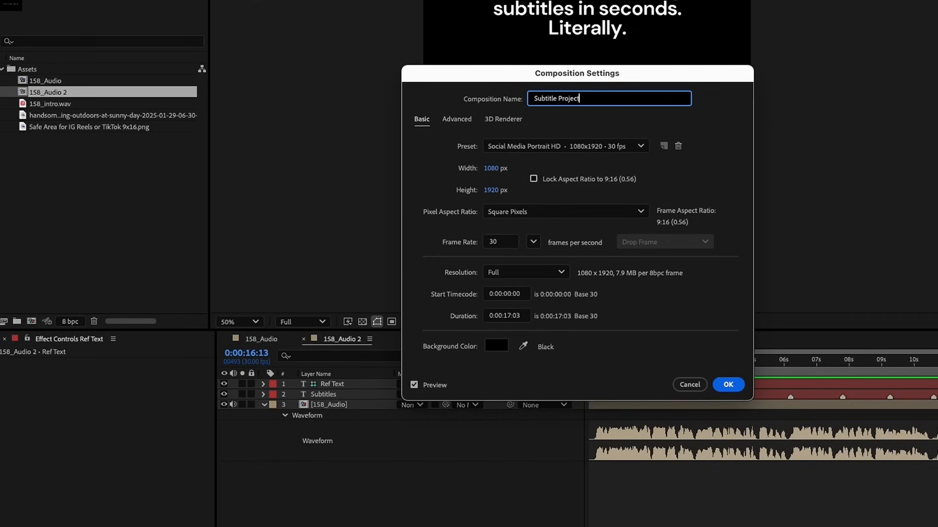
left_click(728, 385)
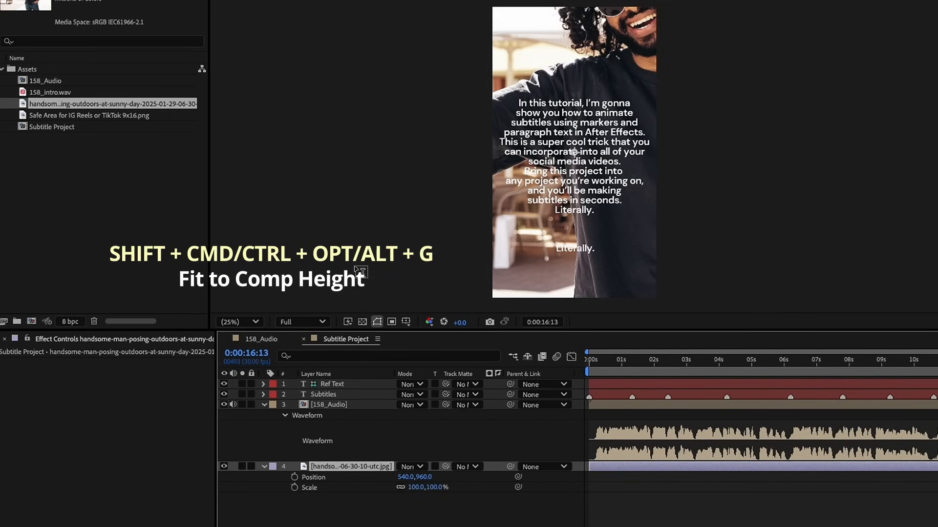
Fit the portrait photo to comp height (about 49%) and hide the Ref Text layer.
key("shift+cmd+alt+g")
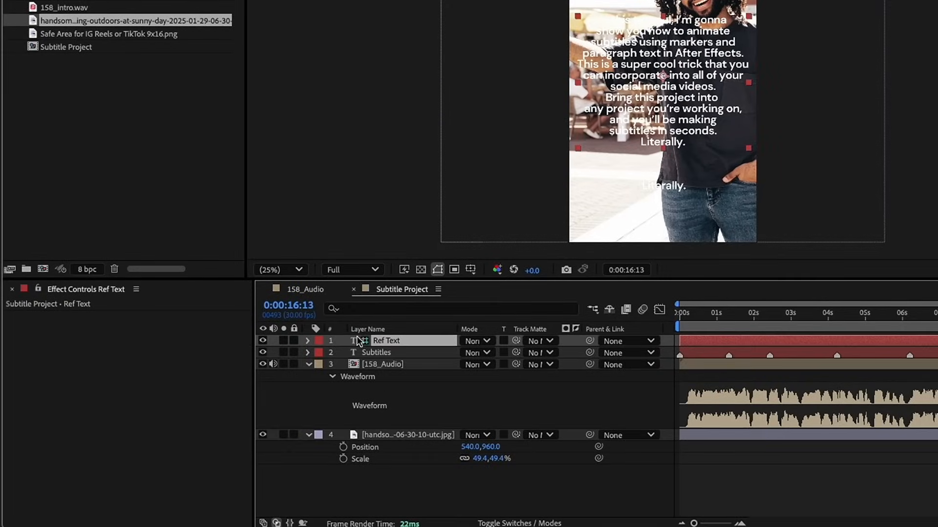
left_click(262, 341)
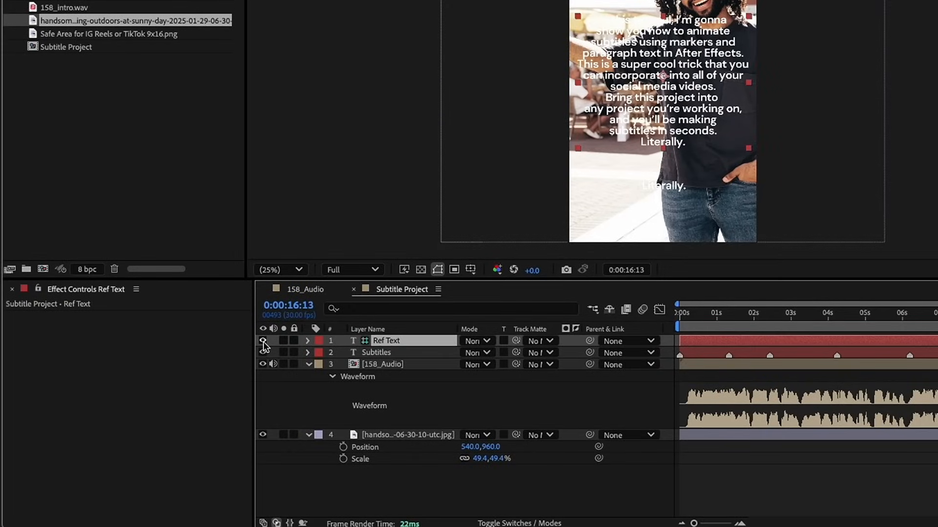
left_click(284, 341)
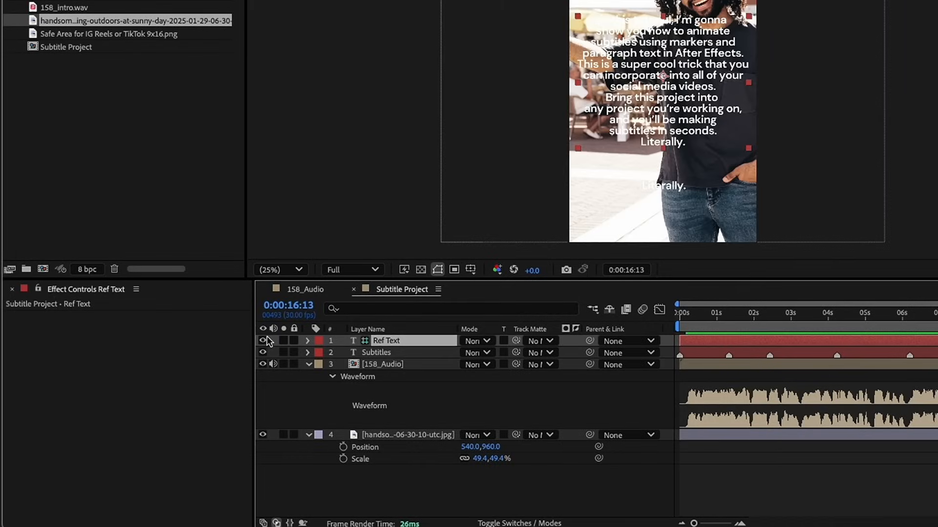
Apply Simple Choker and Minimax effects to the Subtitles layer.
left_click(376, 353)
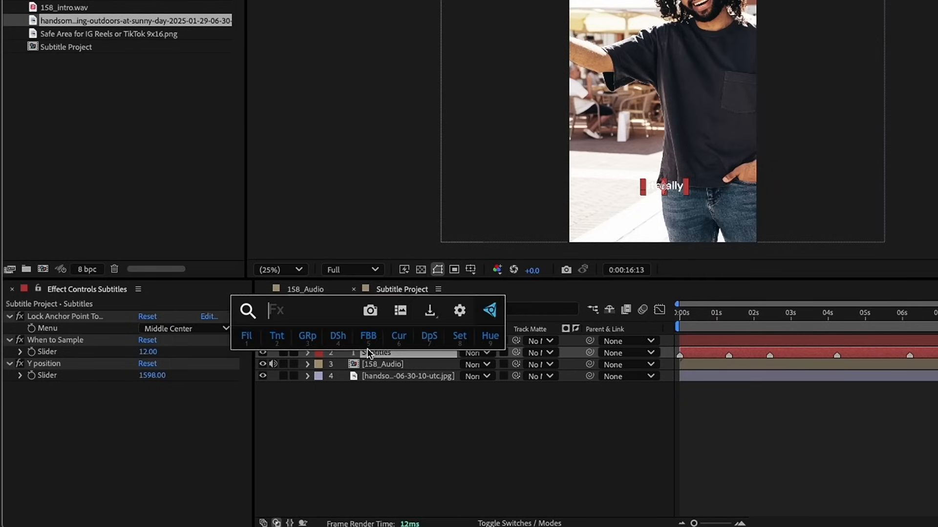
type("simple")
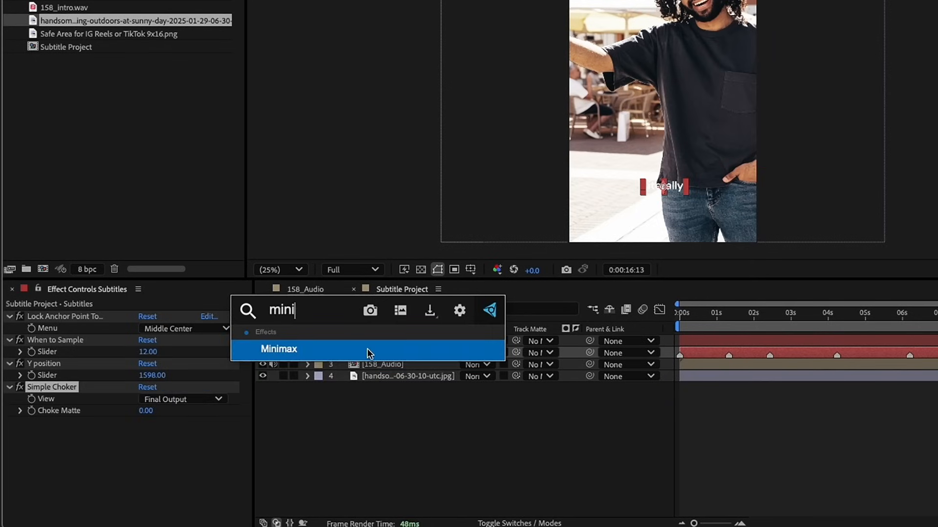
double_click(278, 349)
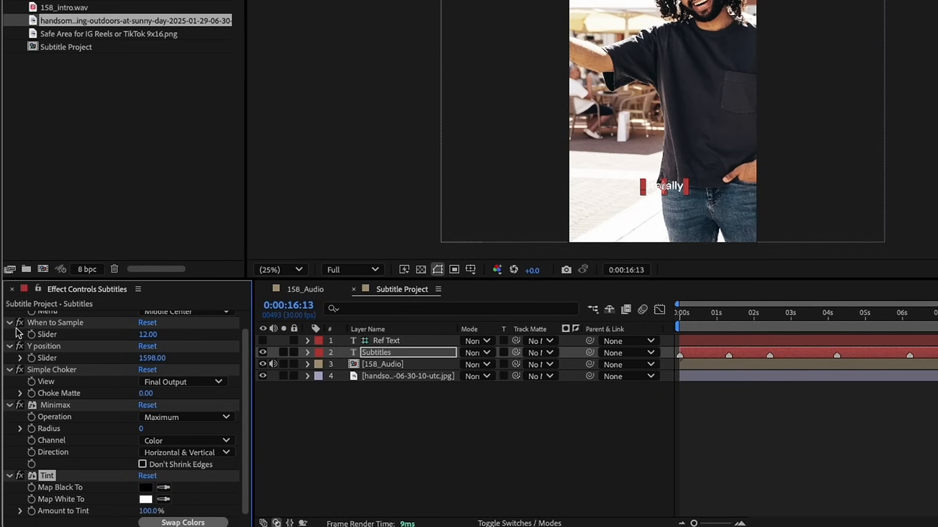
scroll("up", 3)
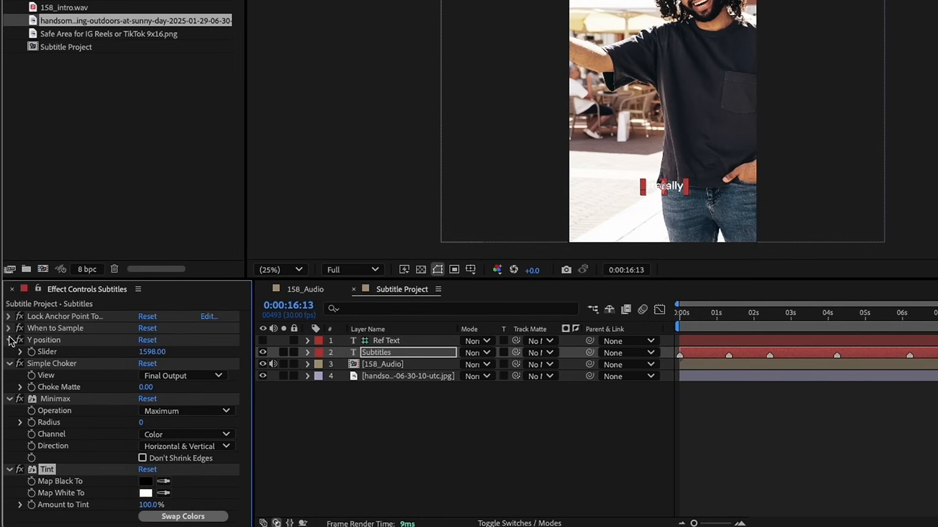
left_click(9, 340)
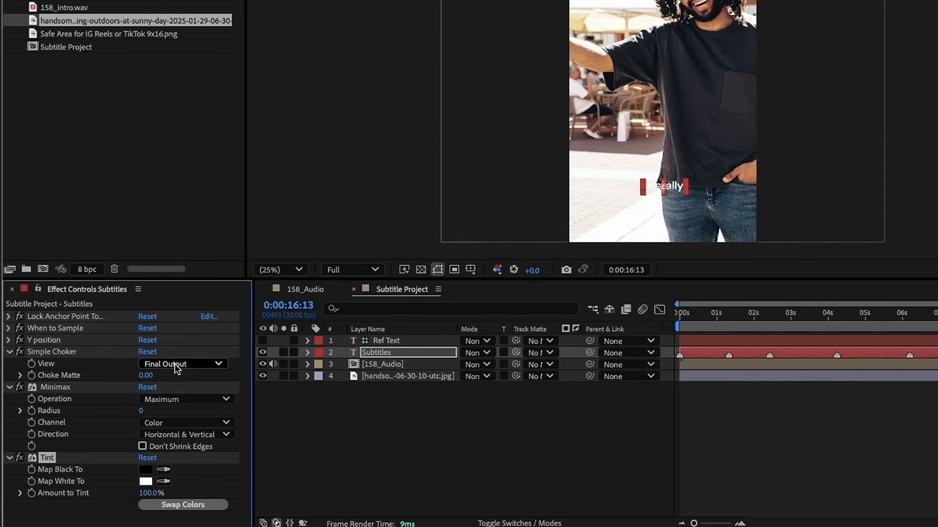
Set Simple Choker View to Matte and Minimax Channel to Alpha.
left_click(183, 363)
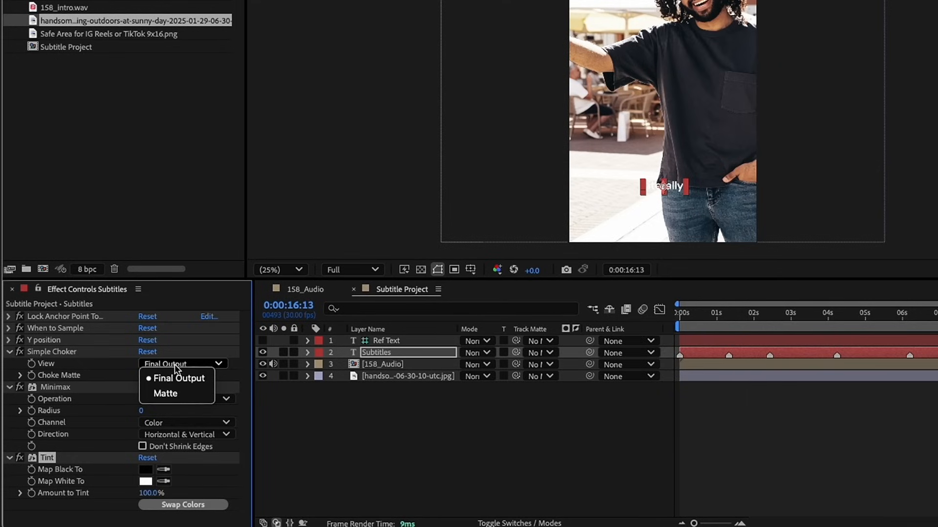
left_click(166, 394)
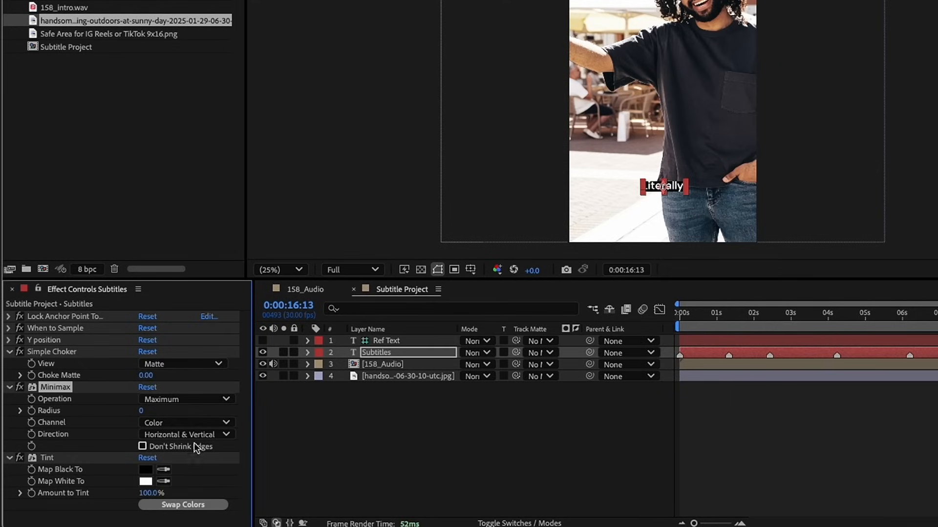
left_click(186, 422)
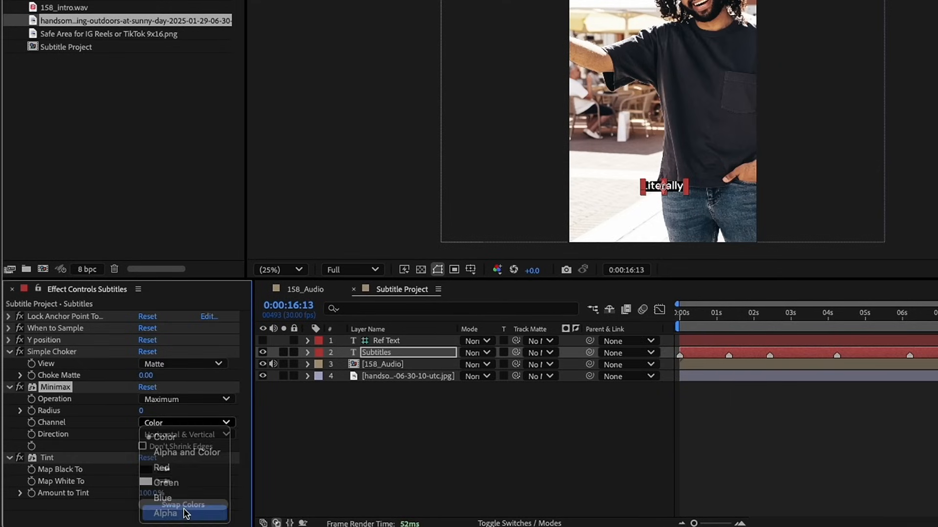
left_click(166, 514)
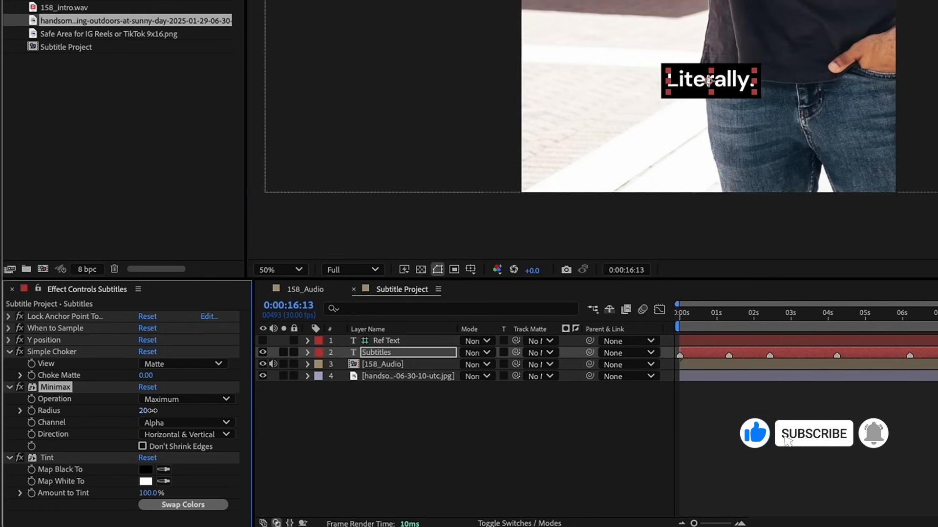
Tint the subtitles yellow on a purple box and scrub the timeline to check the lines.
left_click(779, 313)
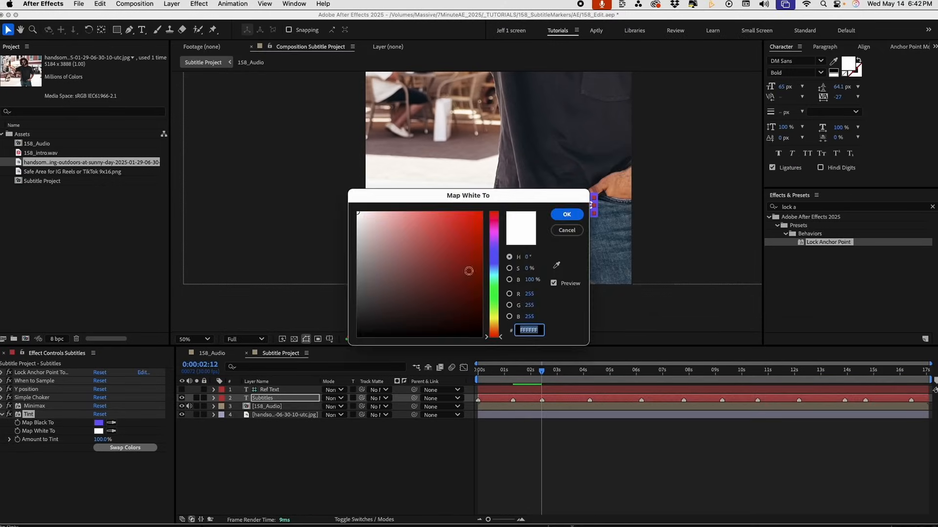
left_click(564, 214)
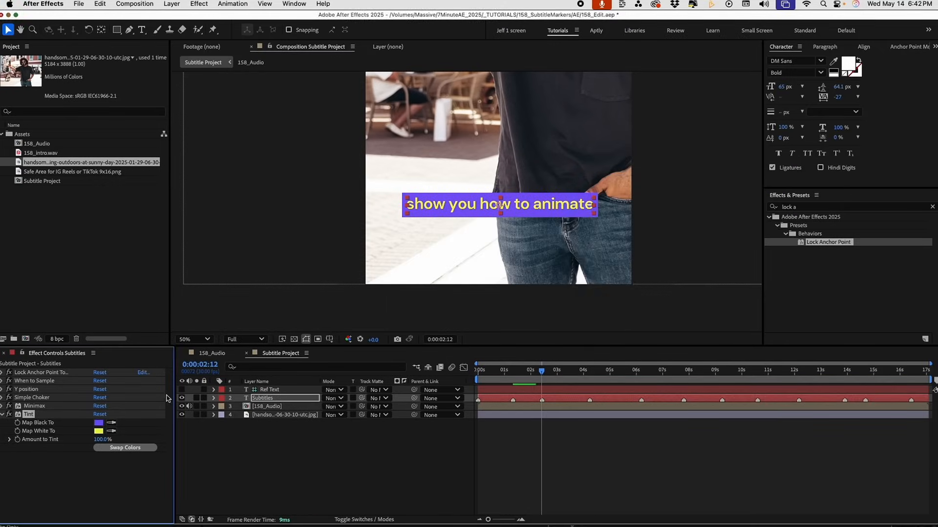
left_click(98, 423)
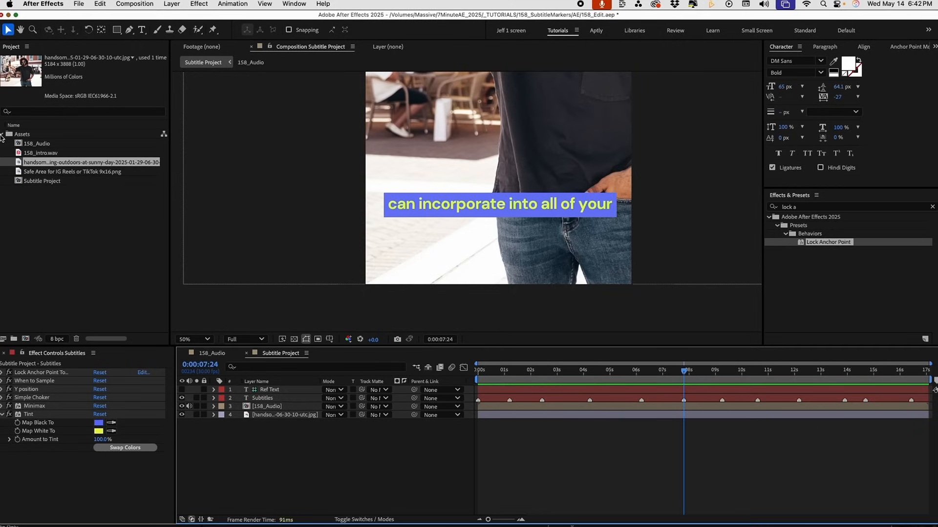
left_click(79, 4)
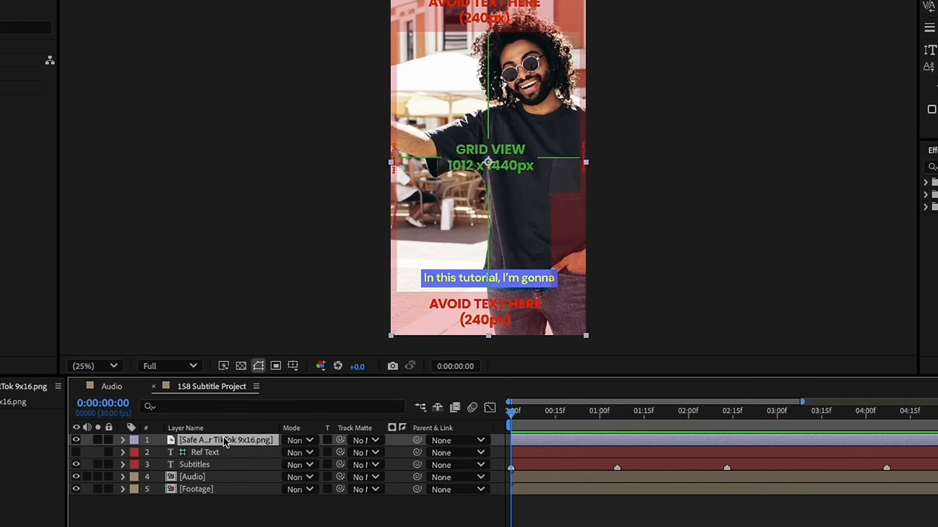
Make the safe-area overlay a non-rendering Guide Layer.
right_click(226, 441)
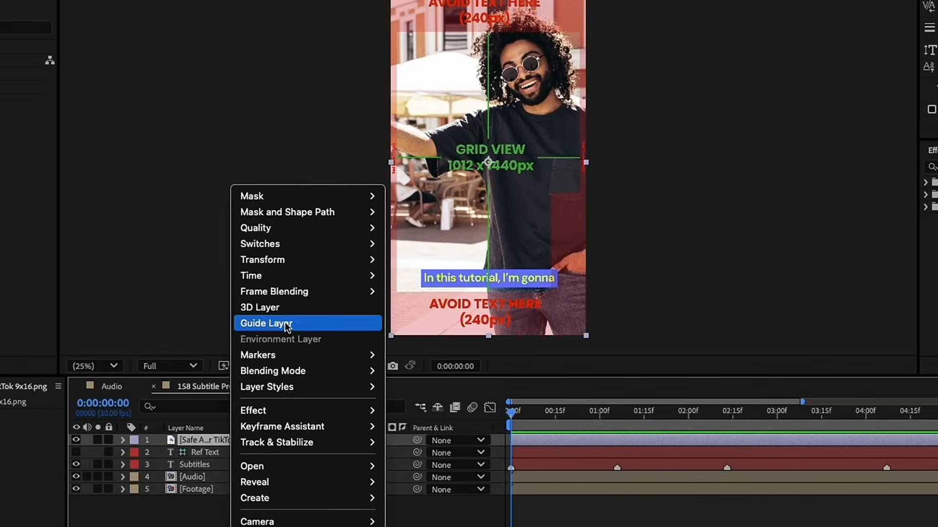
left_click(277, 323)
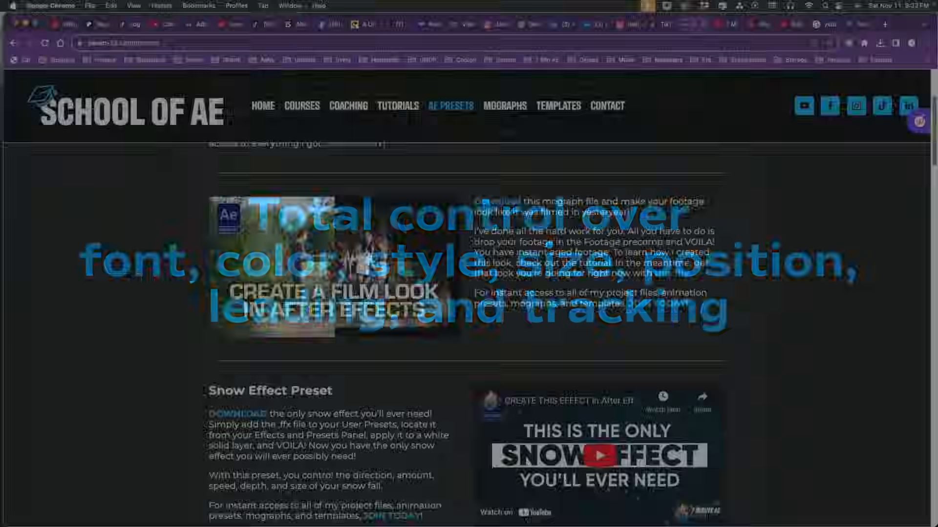
Scroll through the AE Presets page and visit the Patreon shop.
scroll("down", 3)
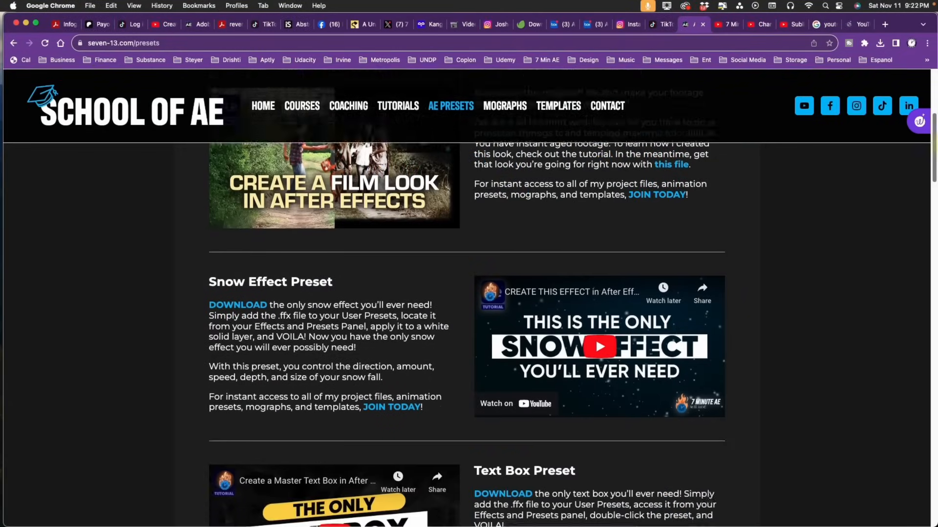
scroll("down", 3)
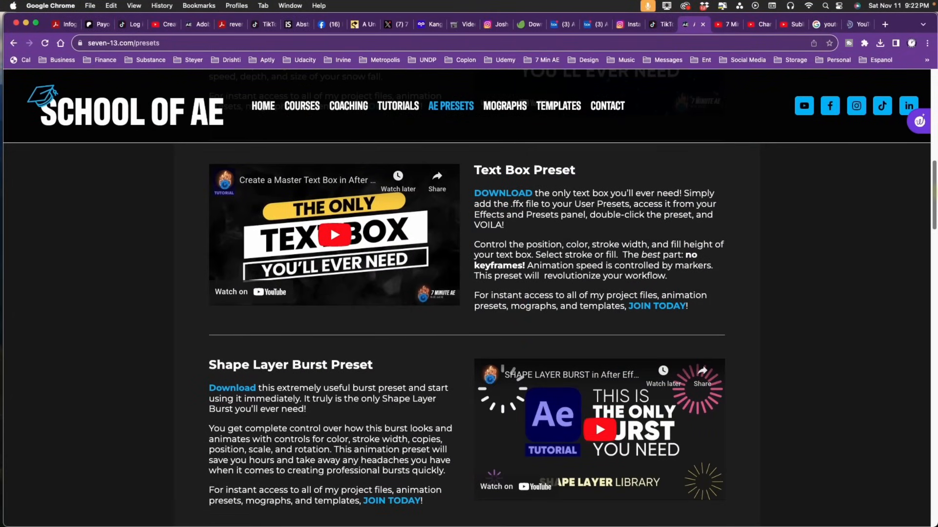
scroll("down", 3)
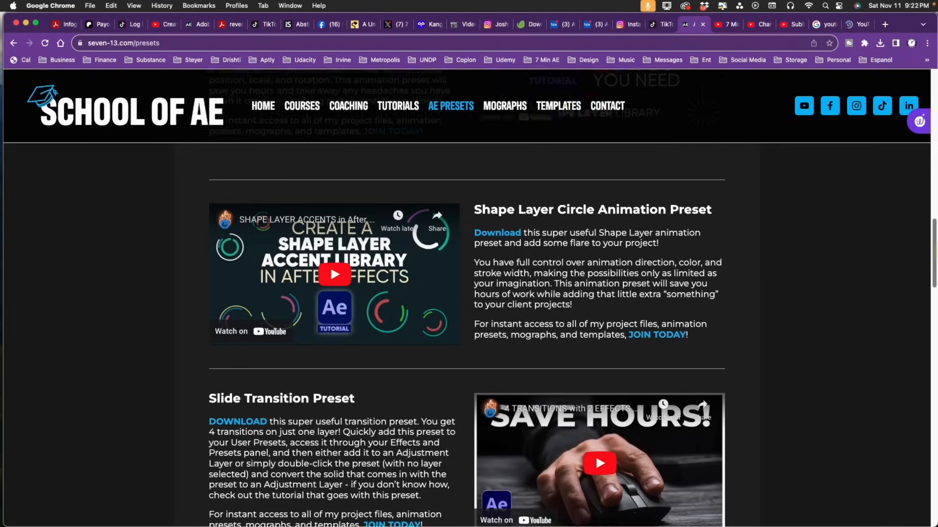
scroll("down", 3)
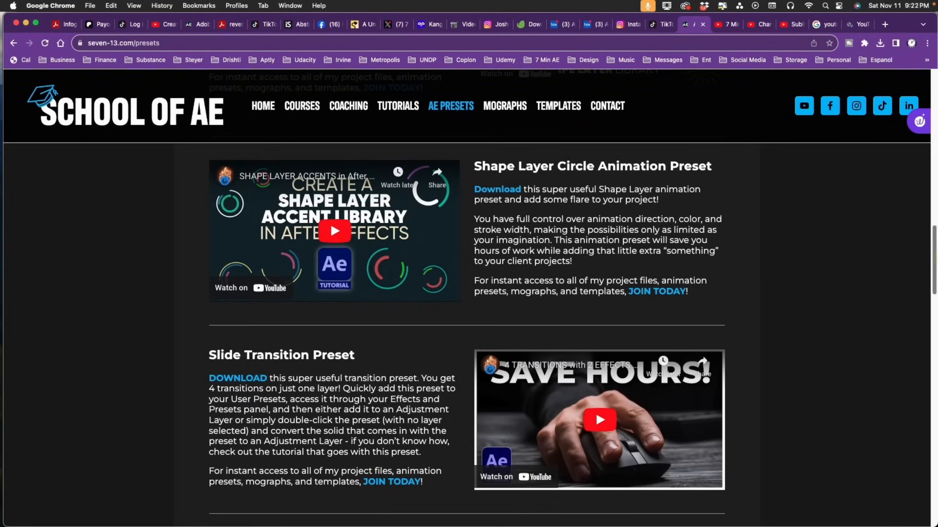
left_click(220, 24)
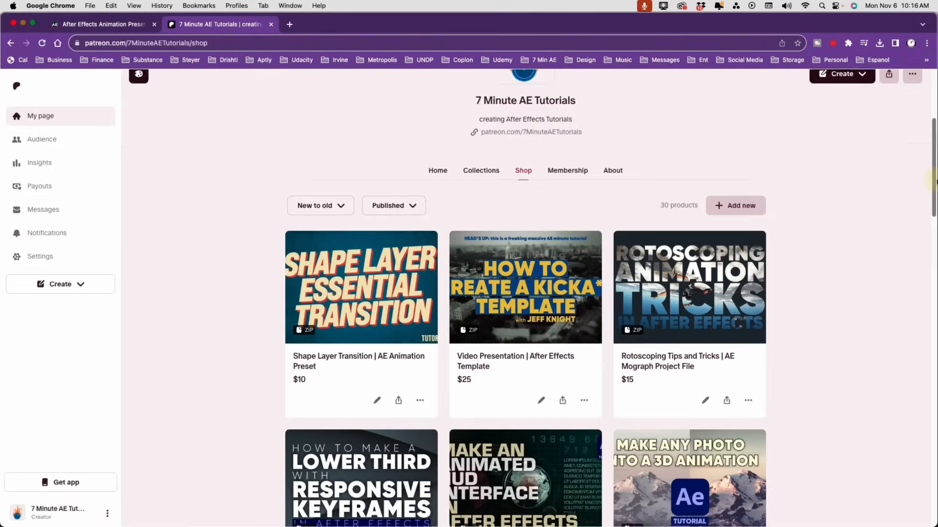
scroll("down", 3)
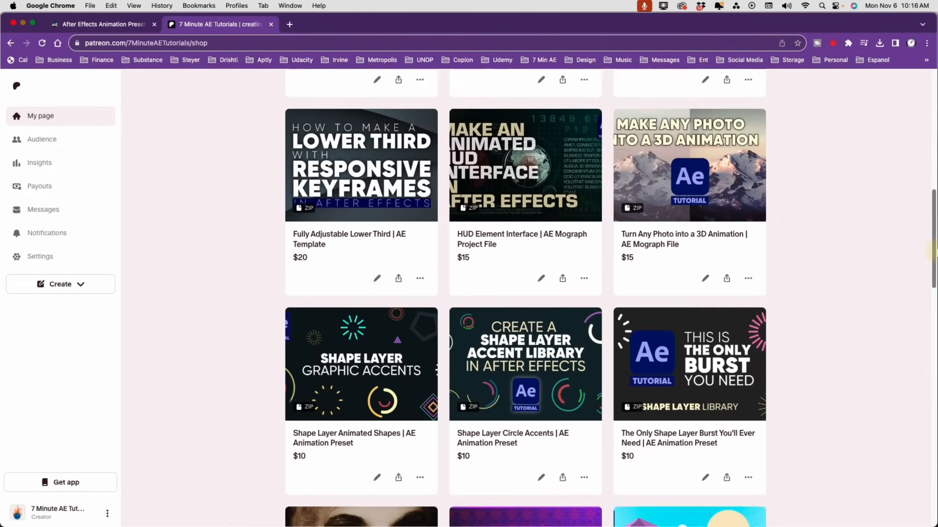
Go to the School of AE Templates page and scroll its listings.
left_click(99, 24)
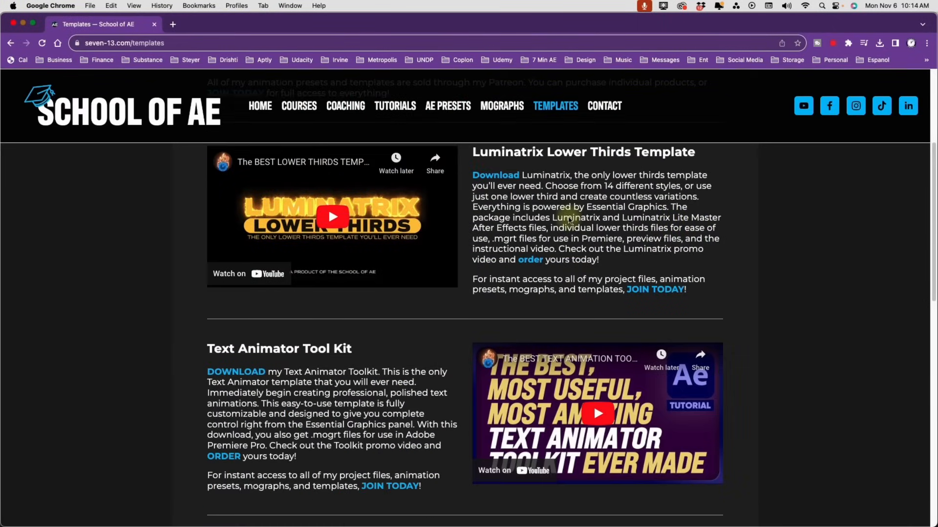
scroll("down", 3)
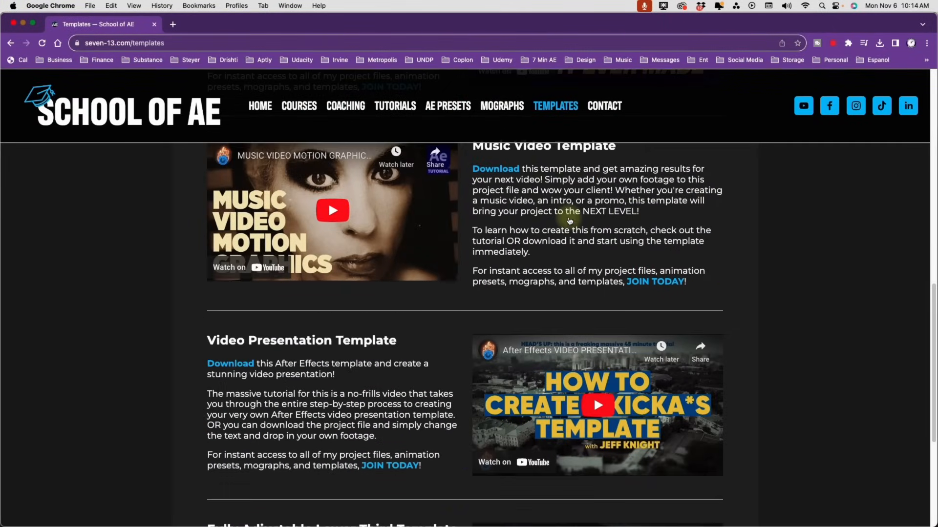
scroll("down", 3)
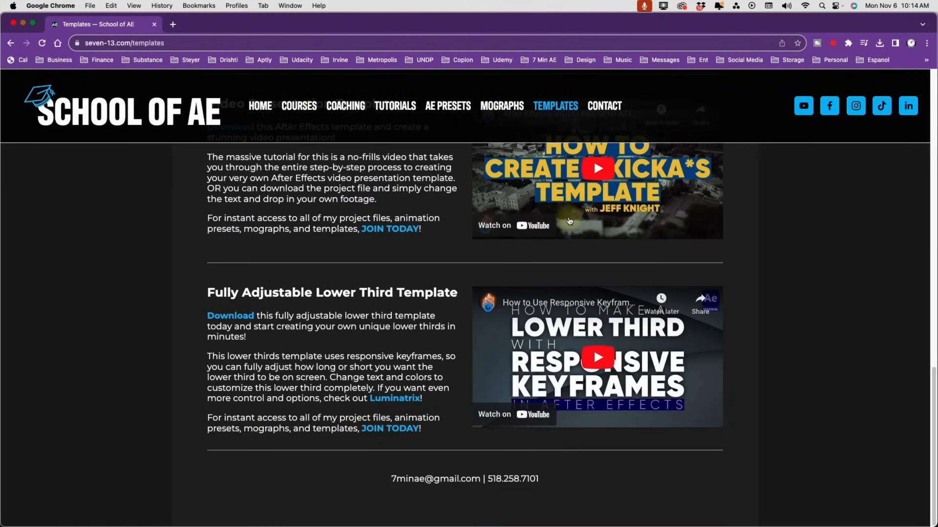